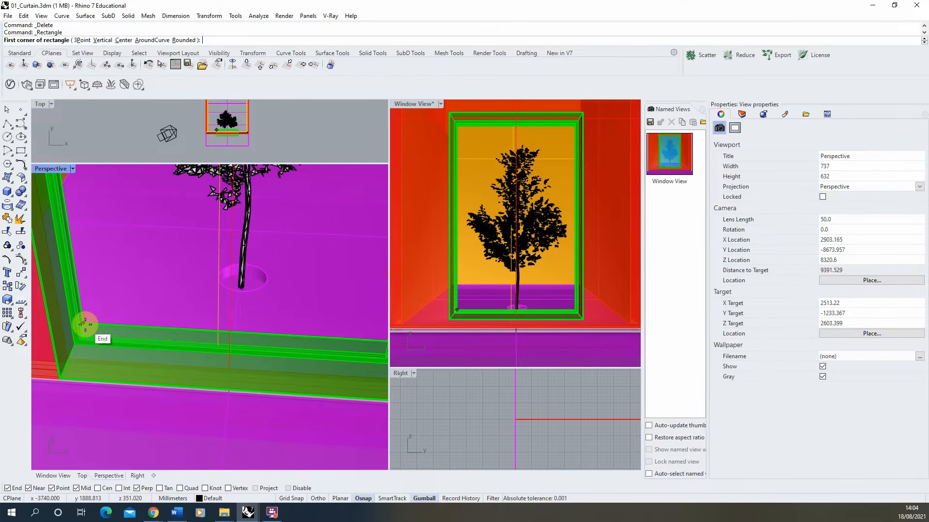
Step: Draw a rectangle snapped between the sill's inner End corners and select the new curve
click(86, 325)
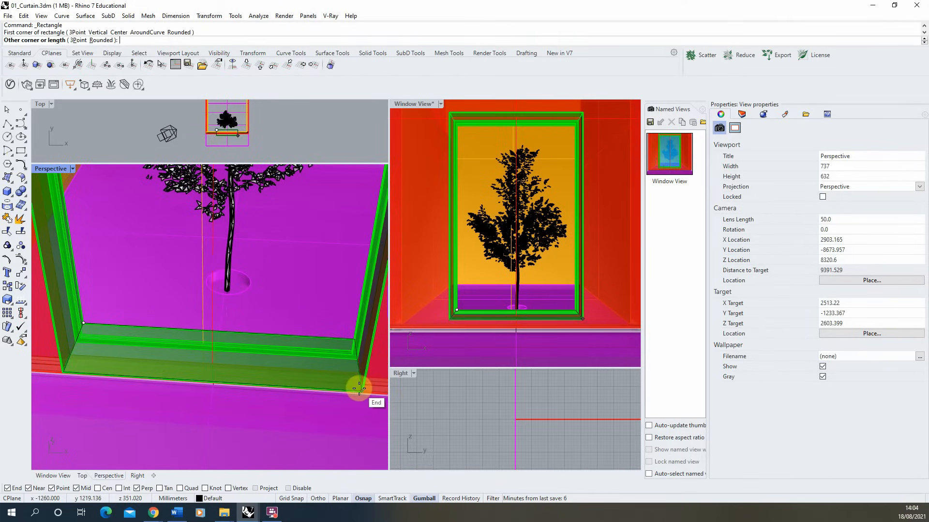
click(358, 388)
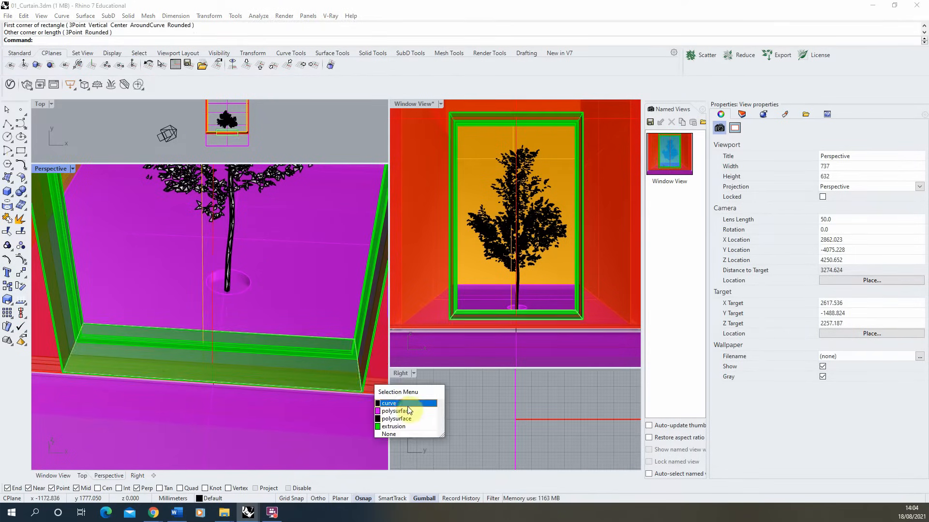
click(389, 403)
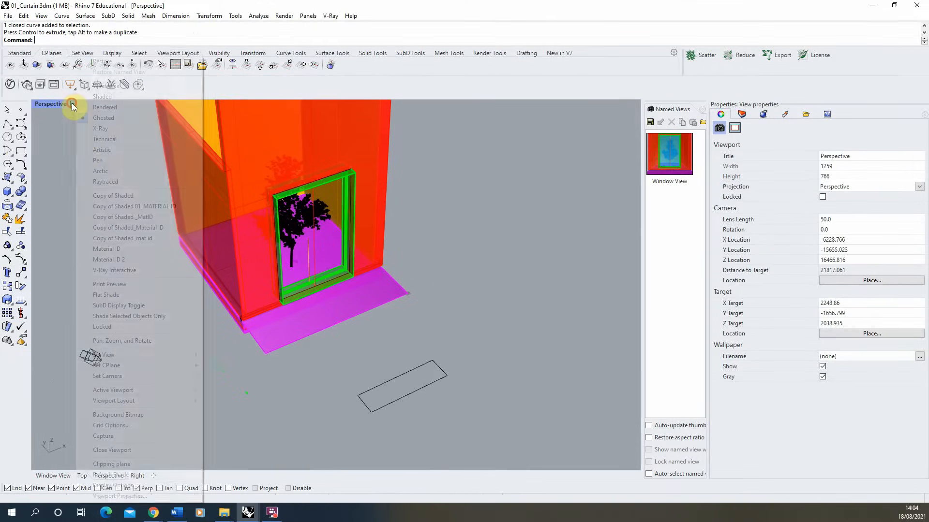
Step: Set the maximized viewport to the Top preset view over the rectangle
click(103, 355)
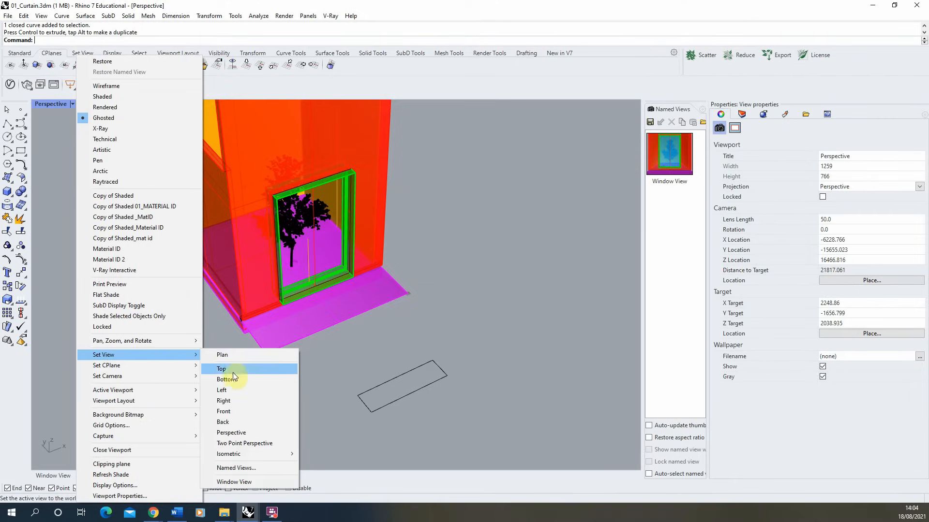
click(222, 368)
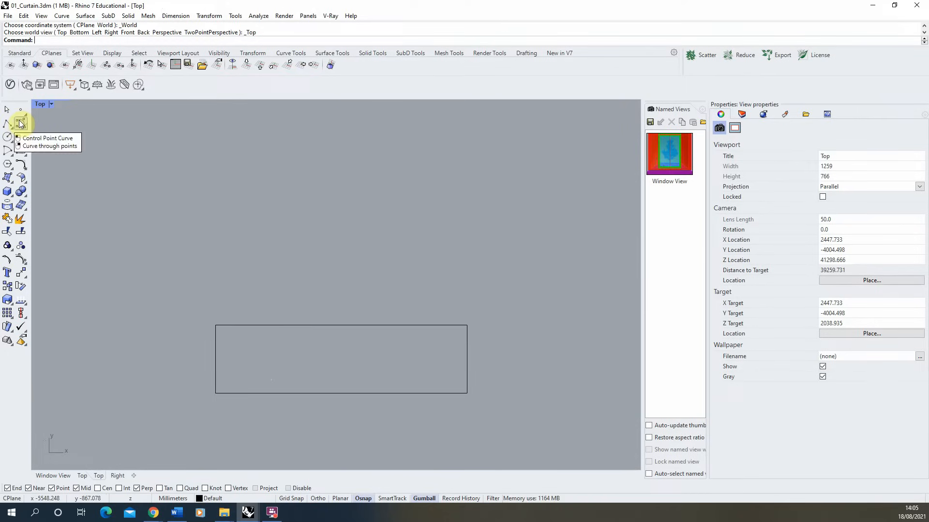
Step: Draw two control-point wavy curves spanning the rectangle from its left edge to its right
click(21, 123)
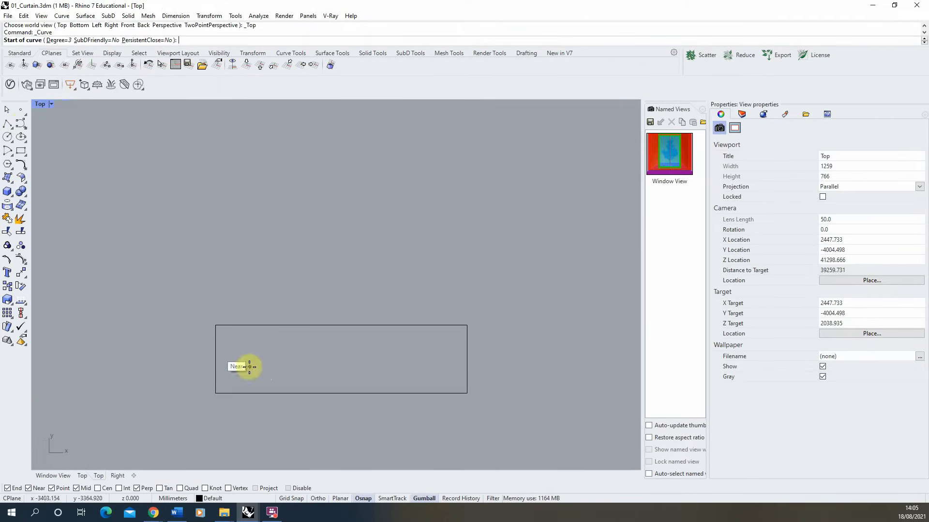
mouse_move(223, 345)
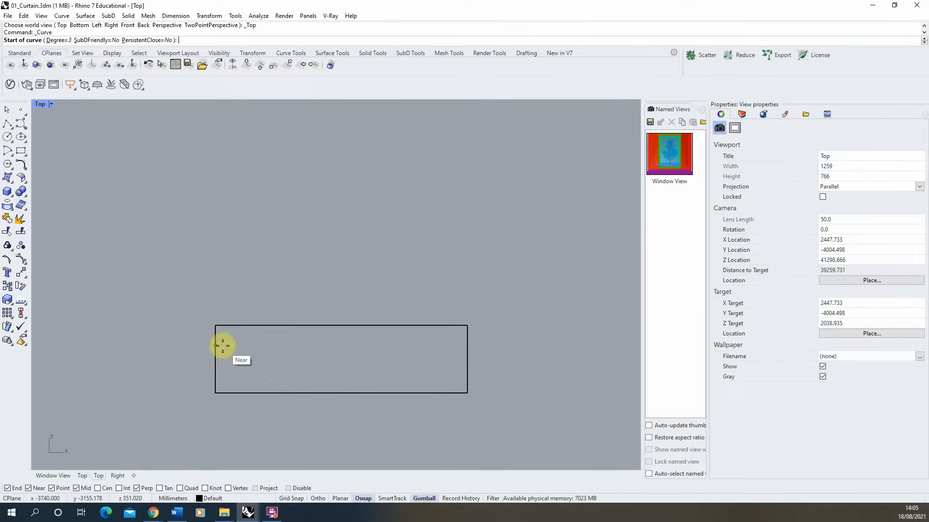
mouse_move(218, 342)
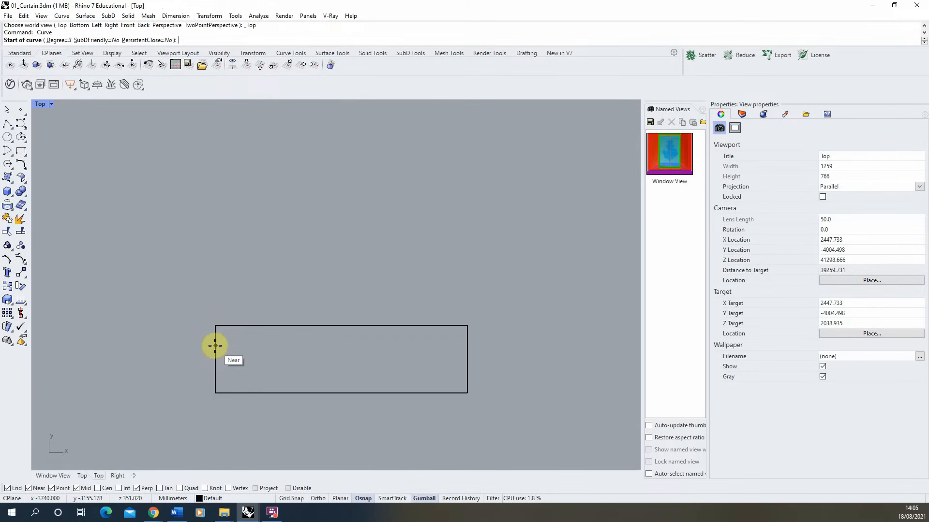
mouse_move(215, 345)
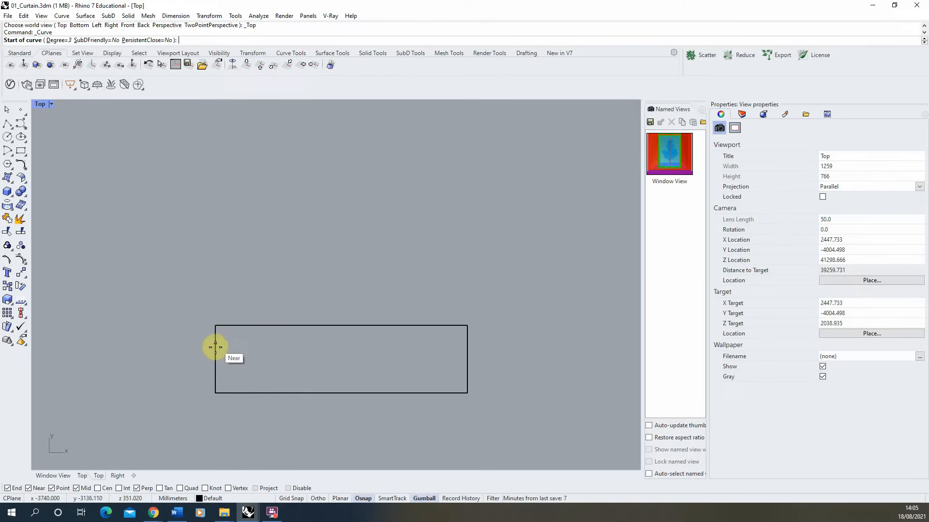
click(216, 342)
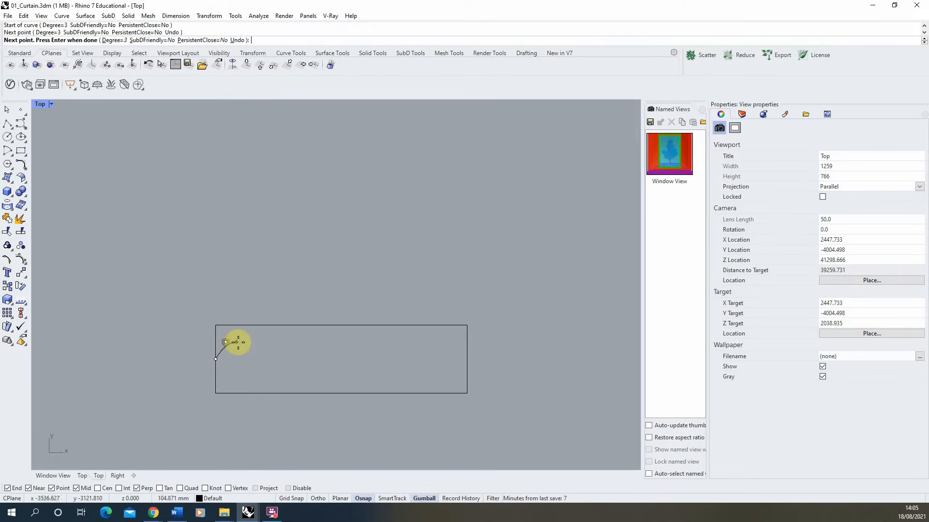
click(299, 374)
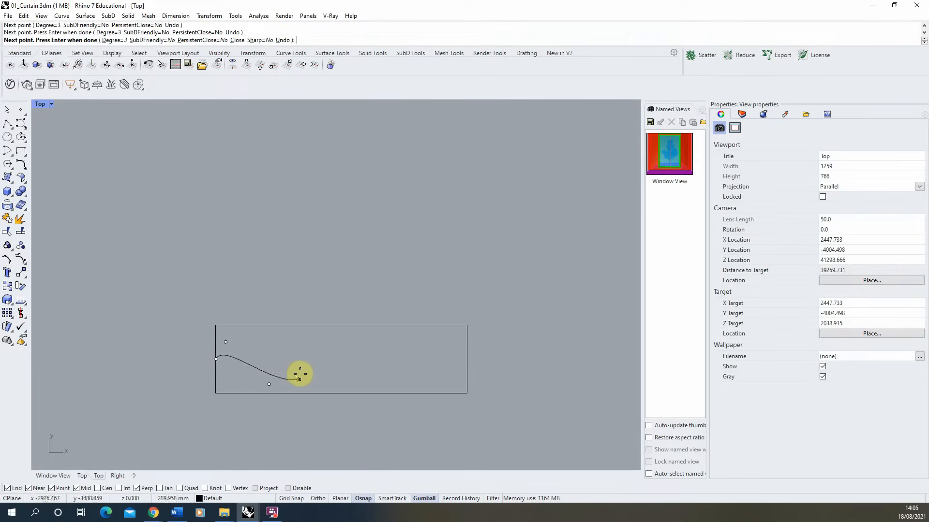
click(358, 379)
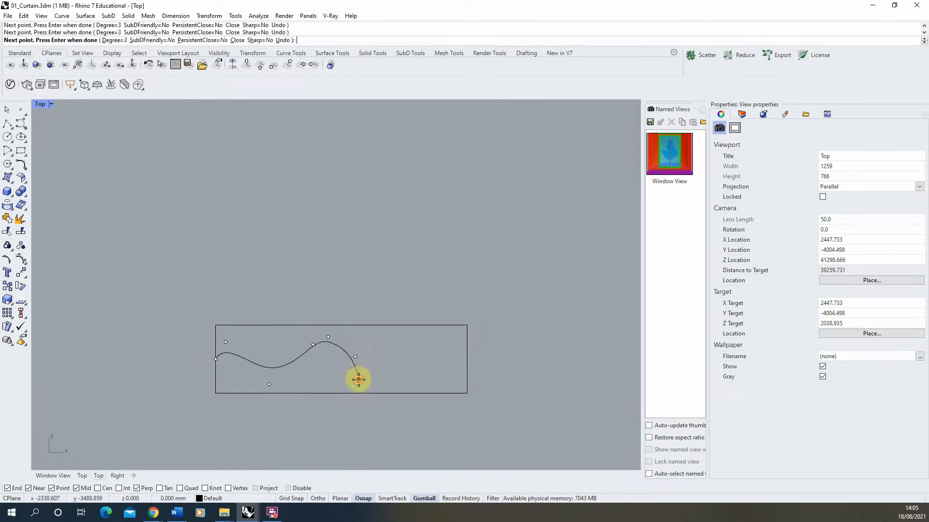
click(435, 352)
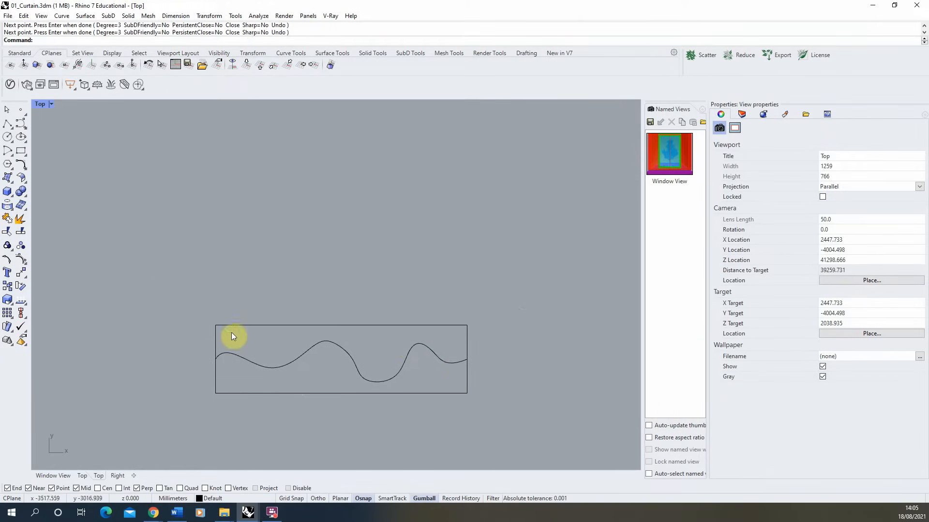
click(215, 349)
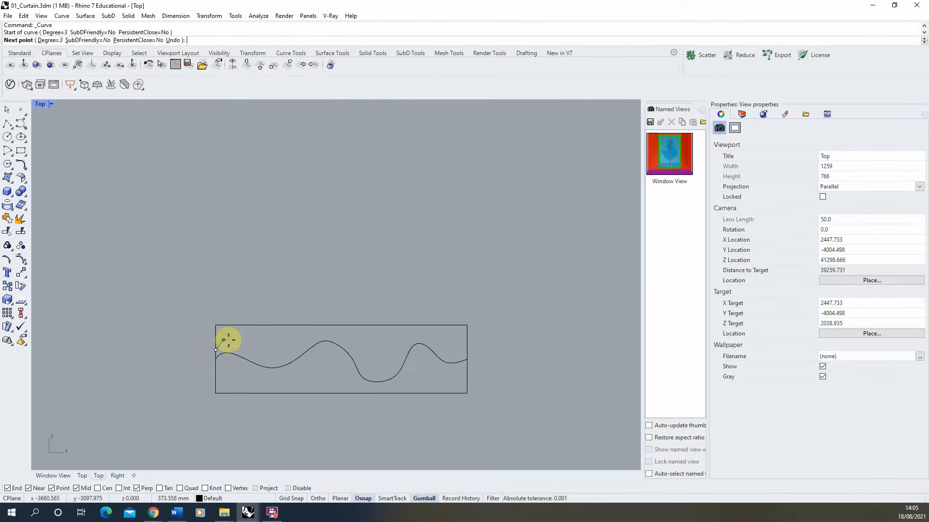
click(252, 369)
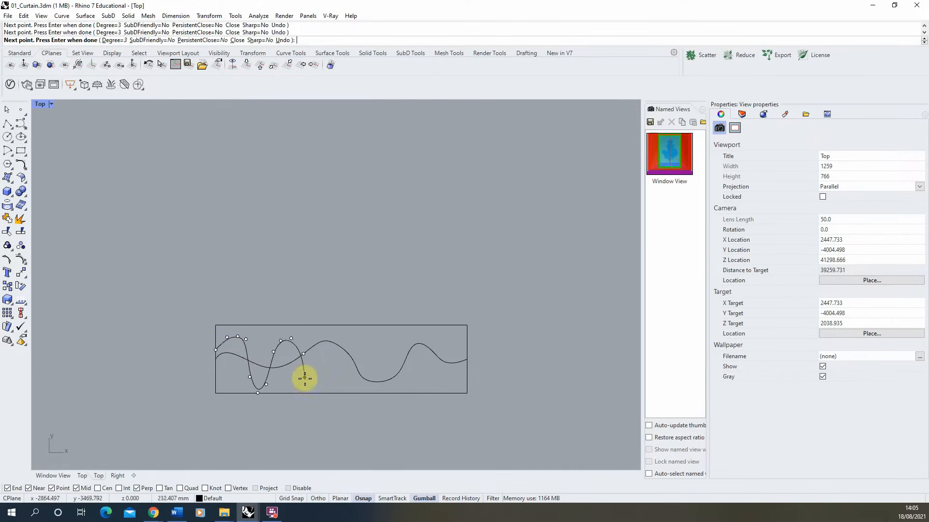
click(332, 338)
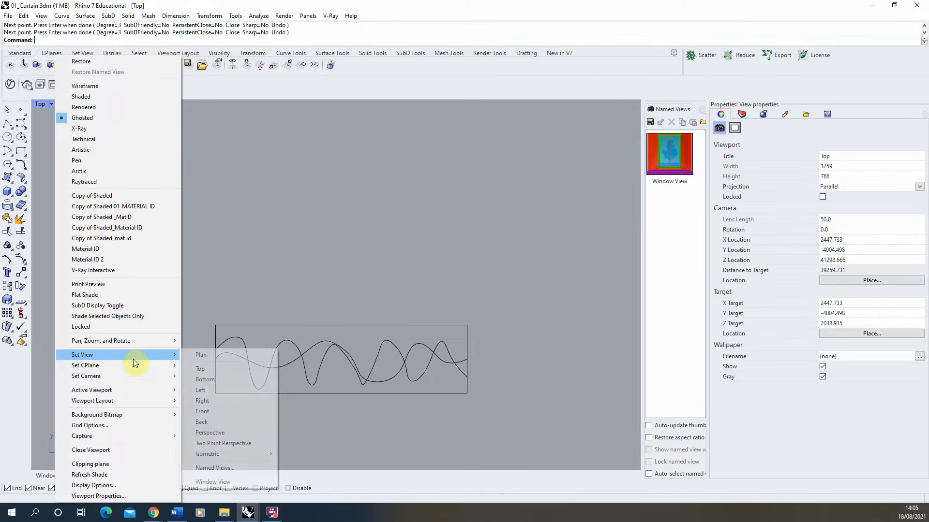
Step: Switch to Perspective and lift the wavy curves to different heights above the rectangle
click(210, 432)
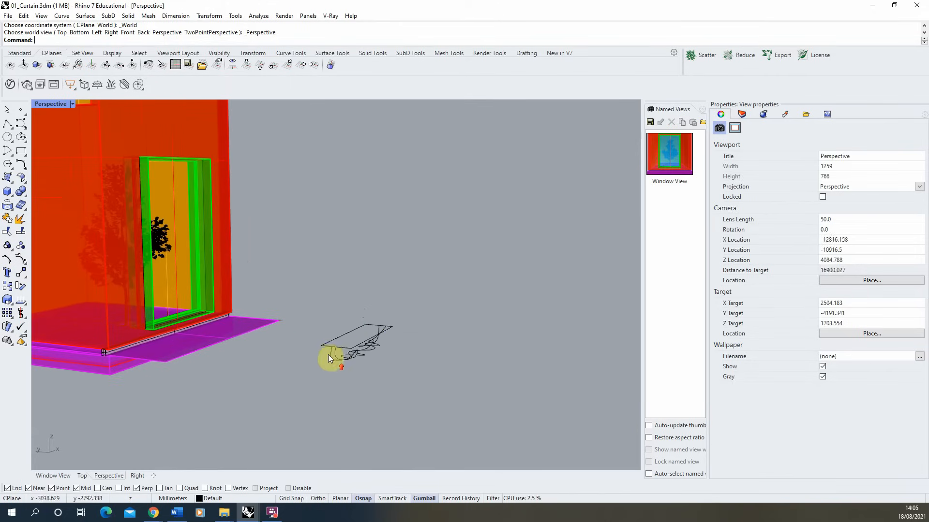
click(356, 344)
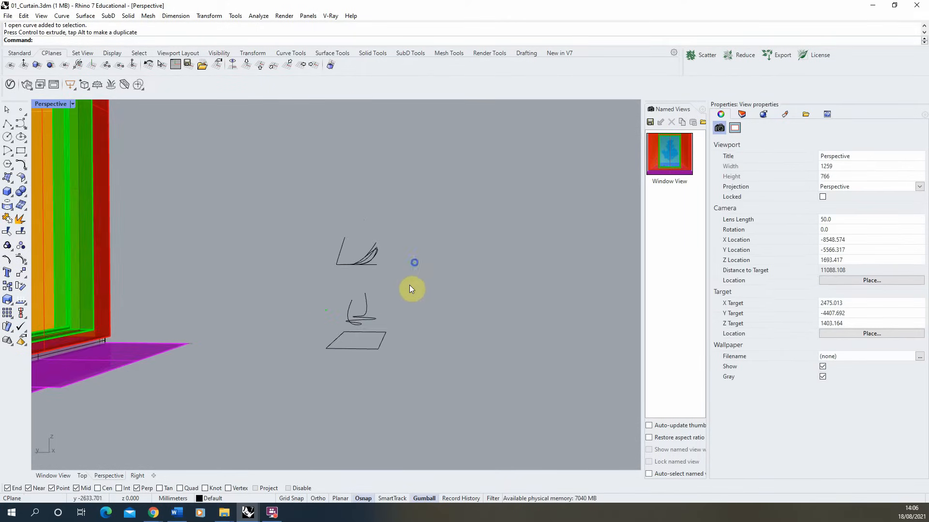
click(355, 321)
text(SetPt)
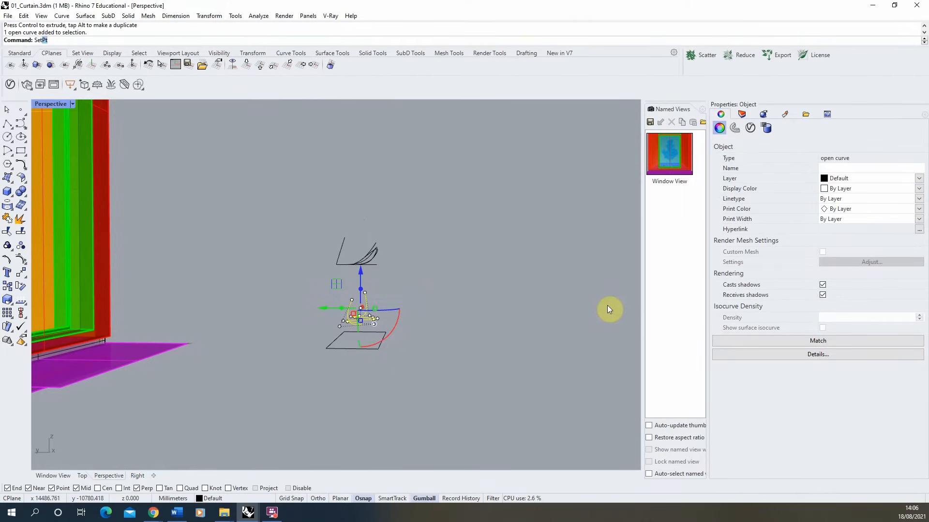
Step: Use SetPt to flatten the curves' points to a single Z height, then view the window frame
click(42, 40)
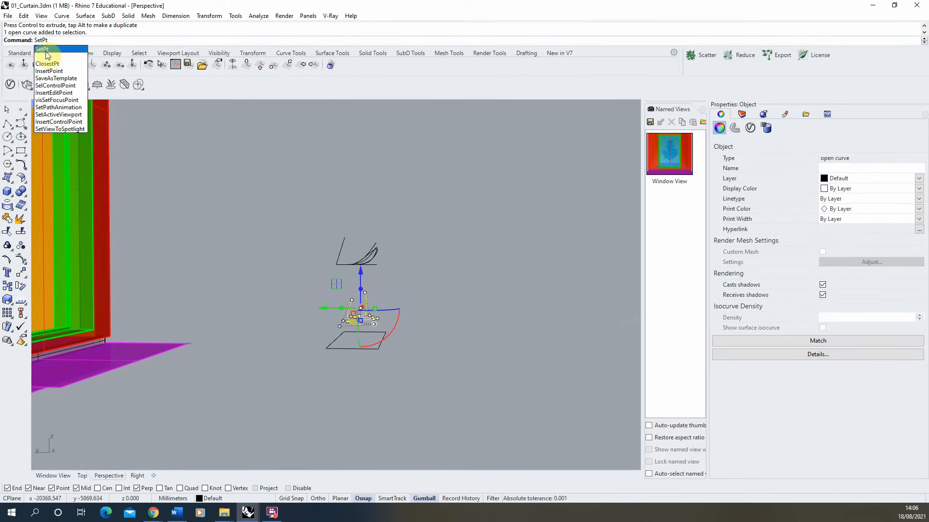
click(41, 50)
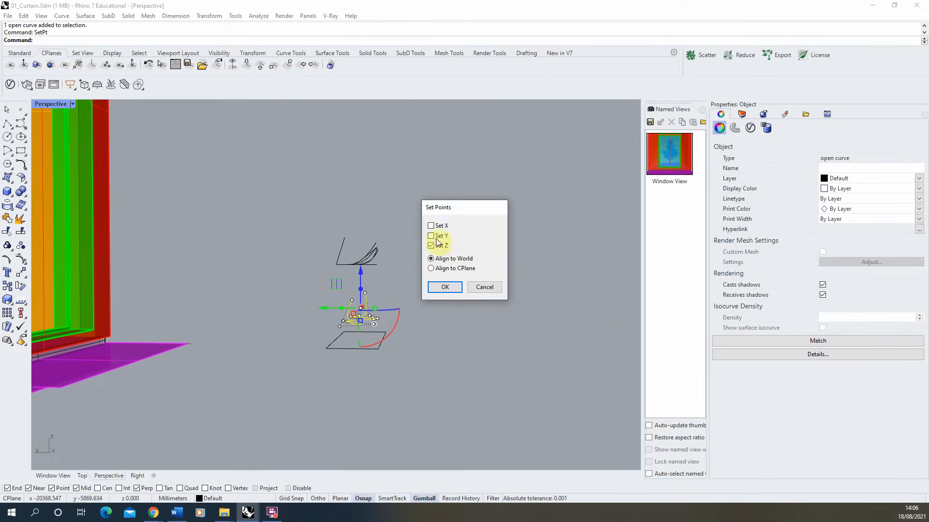
click(431, 246)
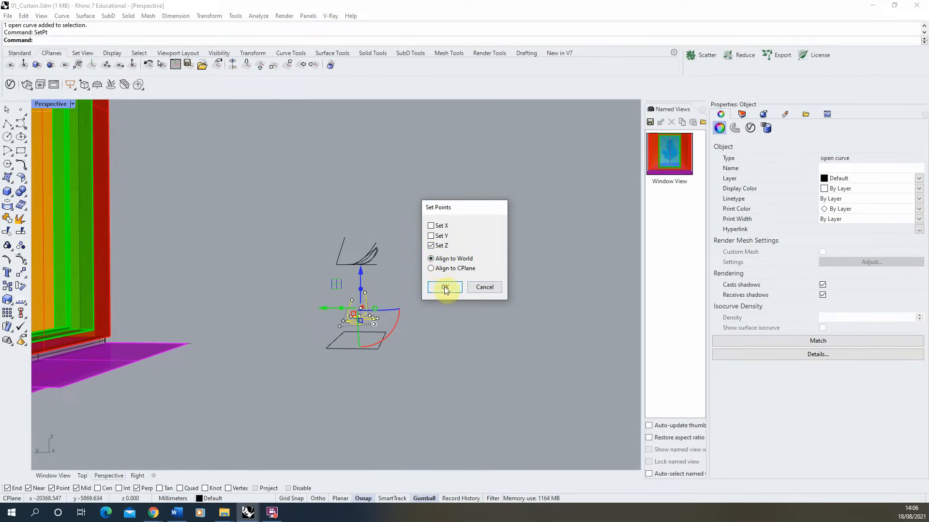
click(444, 287)
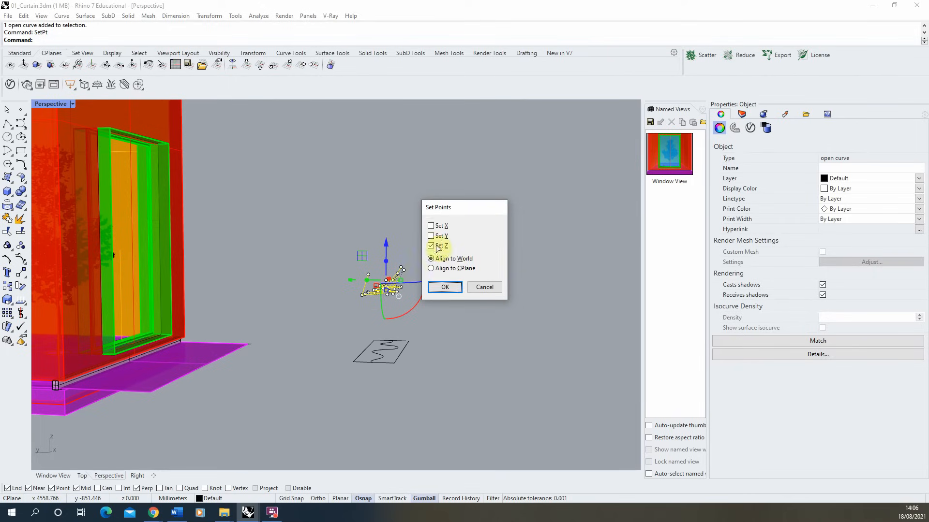
click(445, 287)
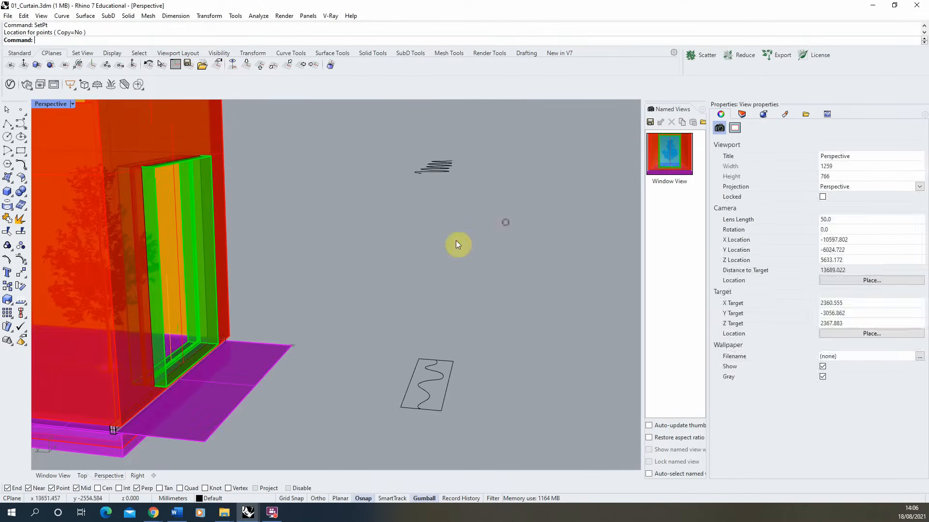
drag(458, 244, 502, 272)
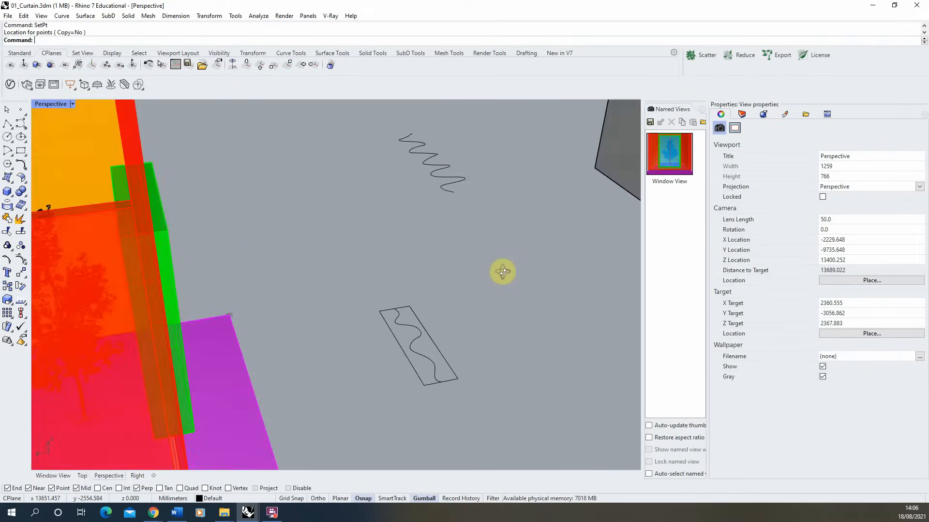
drag(503, 272, 411, 261)
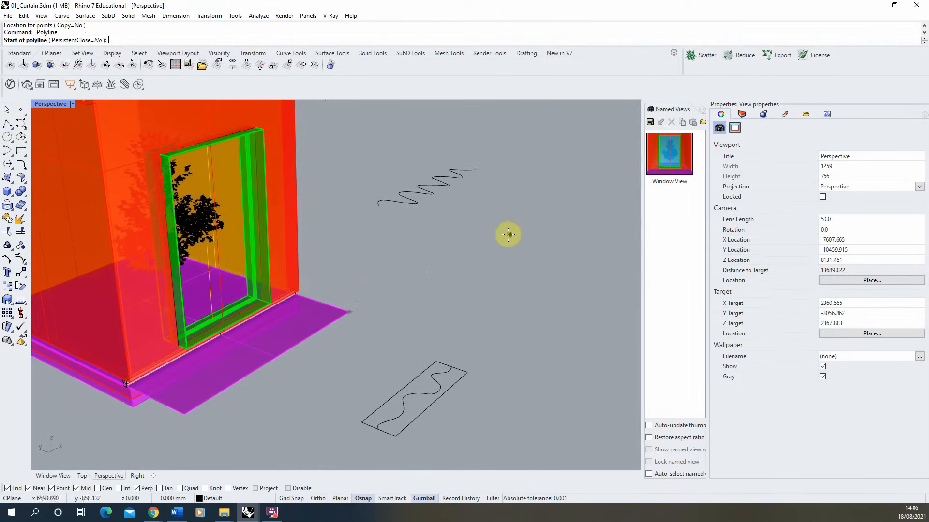
Step: Start a vertical line at the end of the wavy base outline as a second rail
click(378, 206)
text(Sweep1)
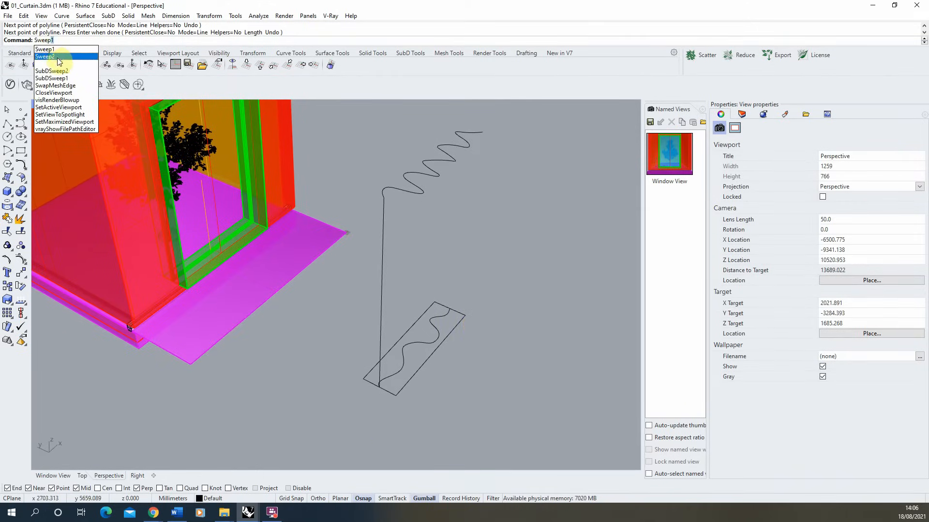
Step: Run Sweep2 with default options to create the rippled curtain surface between the rails
click(46, 56)
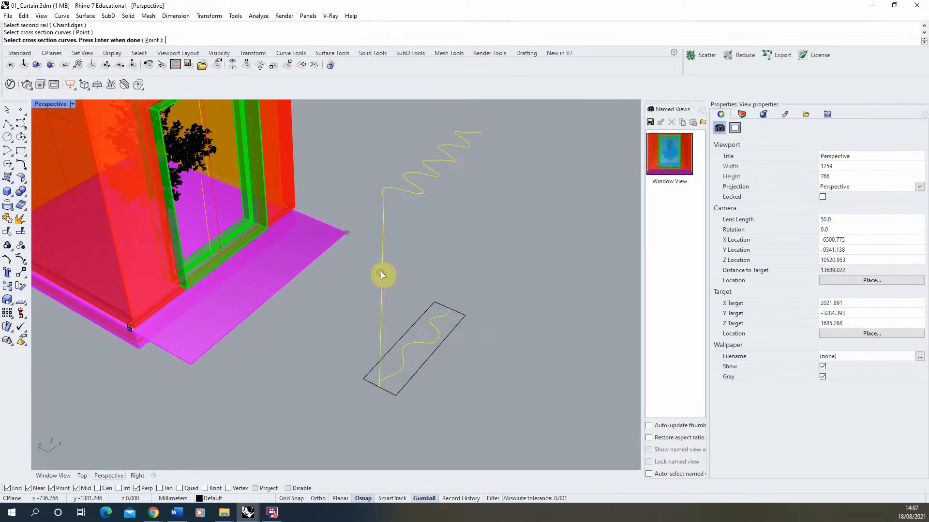
mouse_move(445, 190)
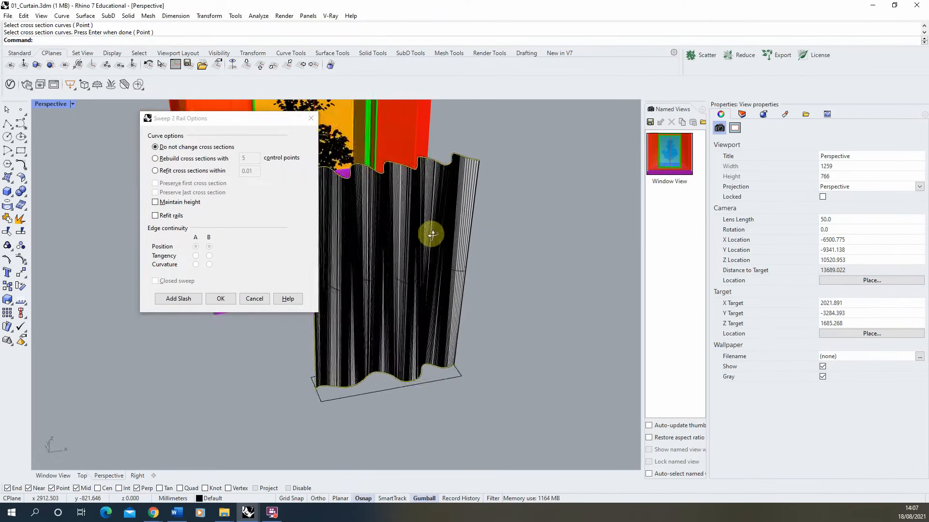
click(220, 299)
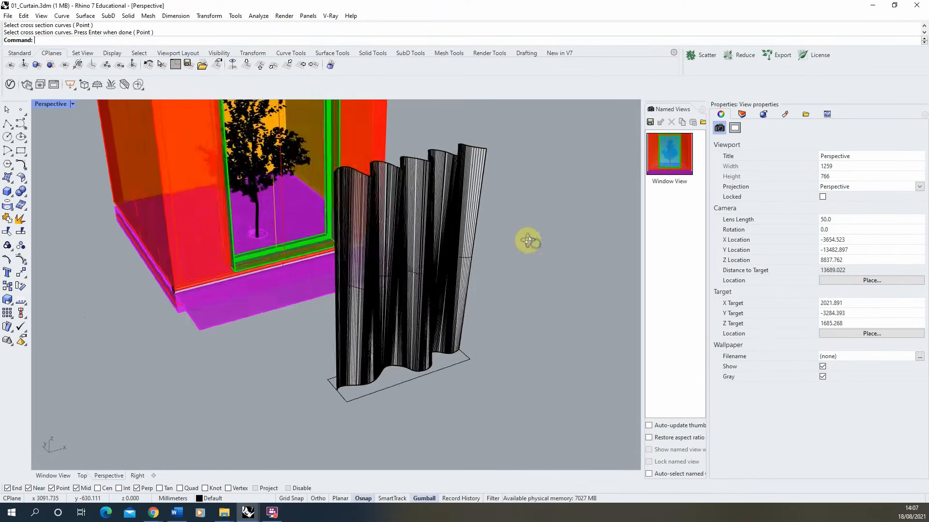
drag(527, 241, 550, 265)
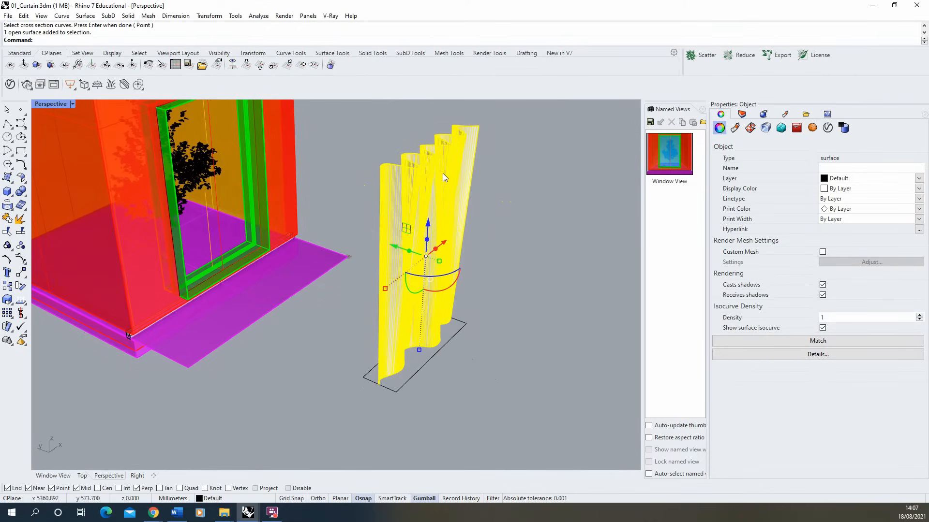
click(431, 137)
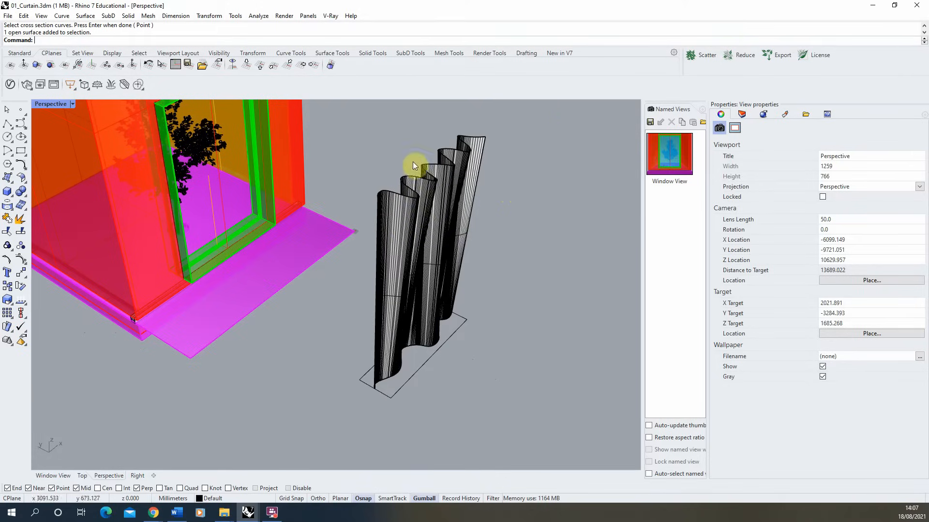
Step: Select the curtain surface to move it into the window frame
click(415, 178)
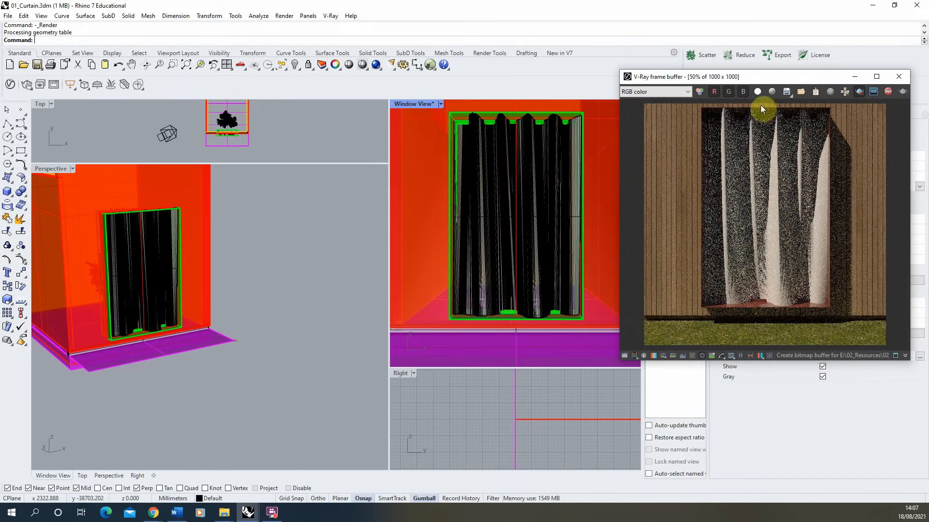
Step: Move the V-Ray frame buffer aside and stop the current render
drag(765, 76, 548, 69)
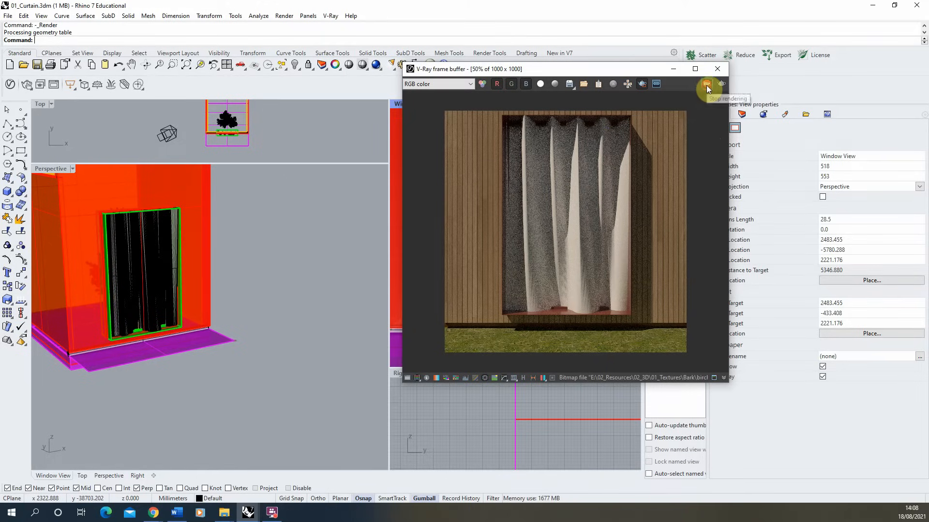
click(706, 83)
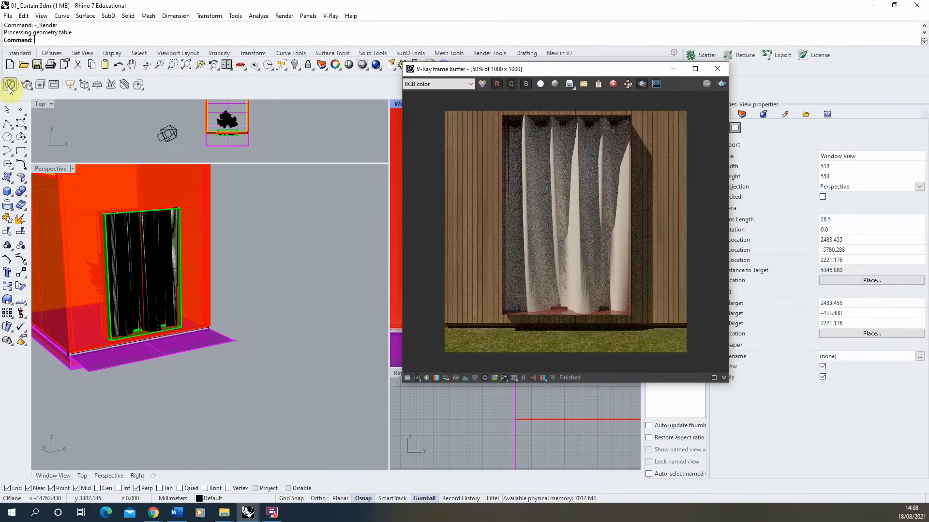
Step: Add a new Generic material in the V-Ray Asset Editor for the curtain fabric
click(10, 88)
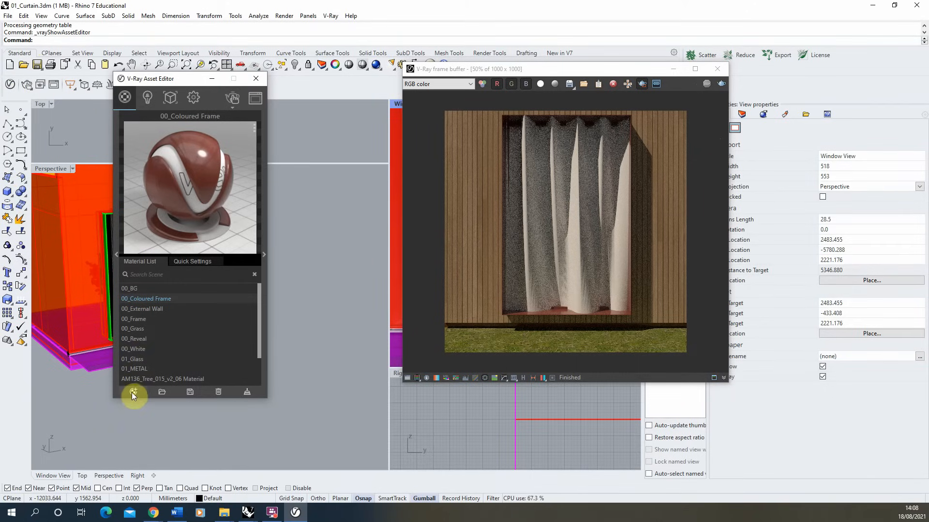
click(133, 392)
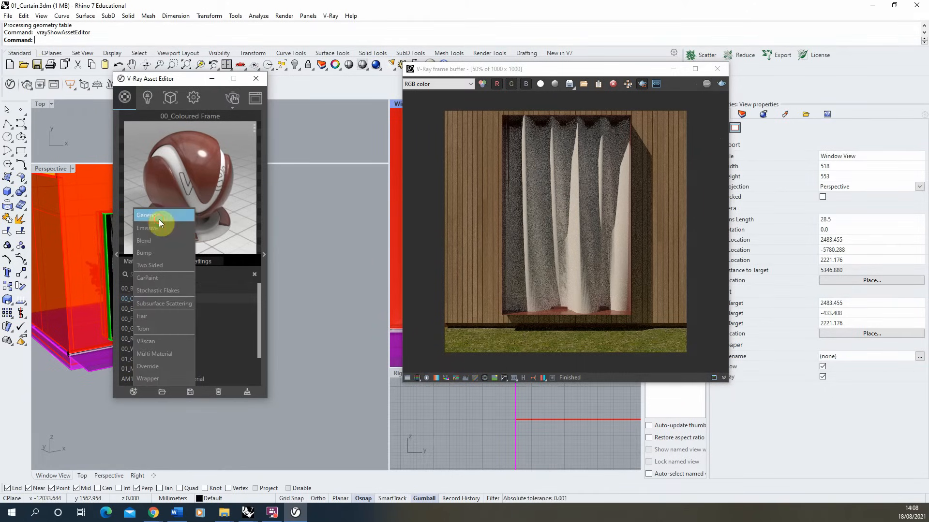
click(147, 215)
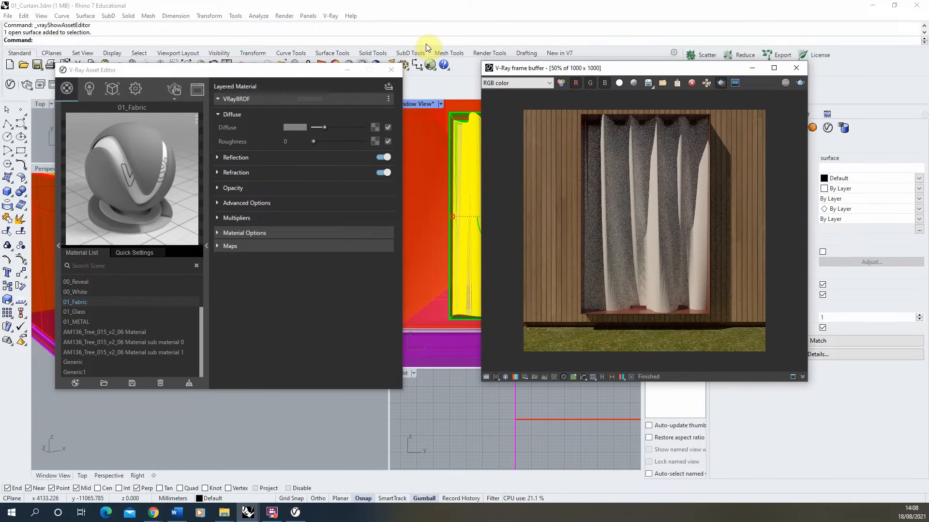
mouse_move(274, 314)
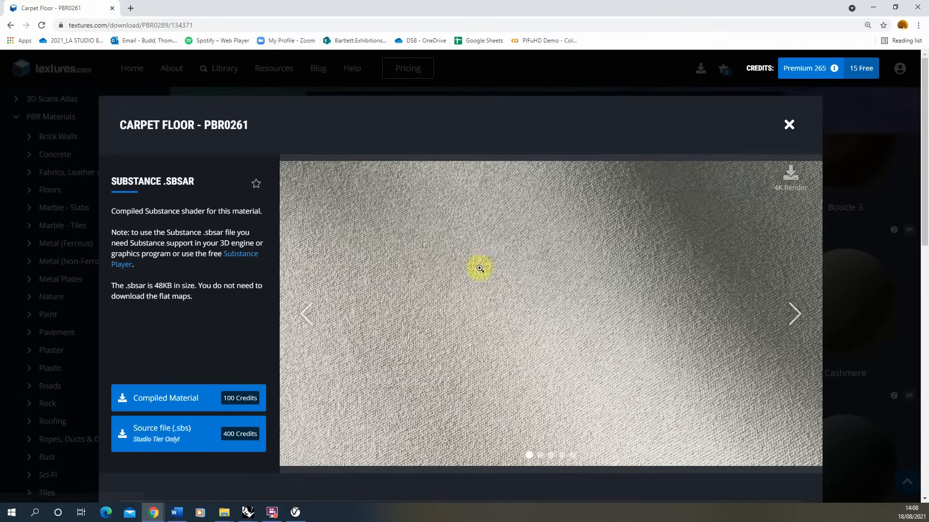
mouse_move(387, 320)
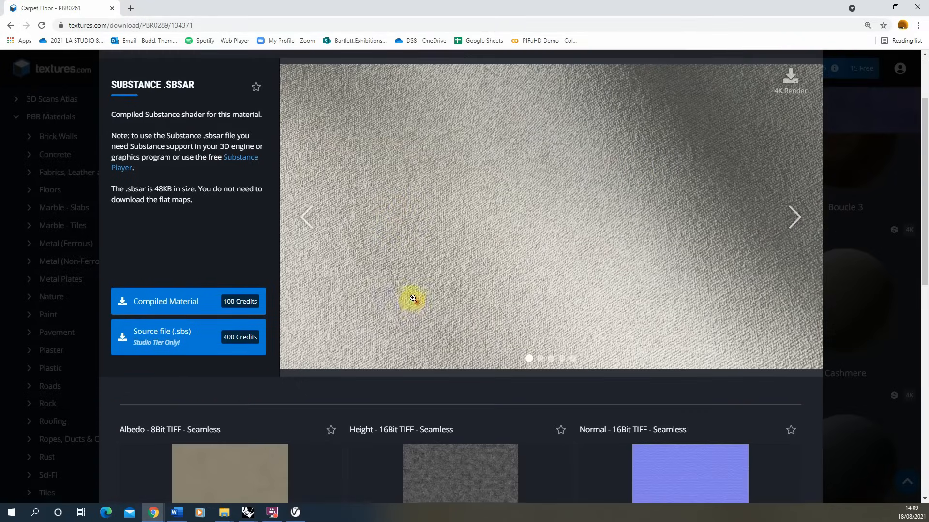
Step: Scroll to the Carpet Floor PBR0261 maps and enlarge the Ambient Occlusion preview
scroll(down, 3)
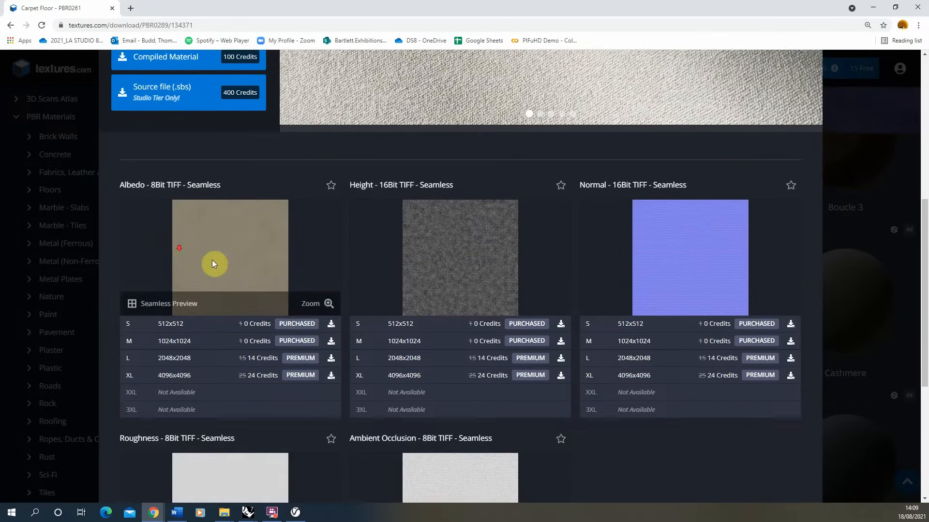
scroll(down, 3)
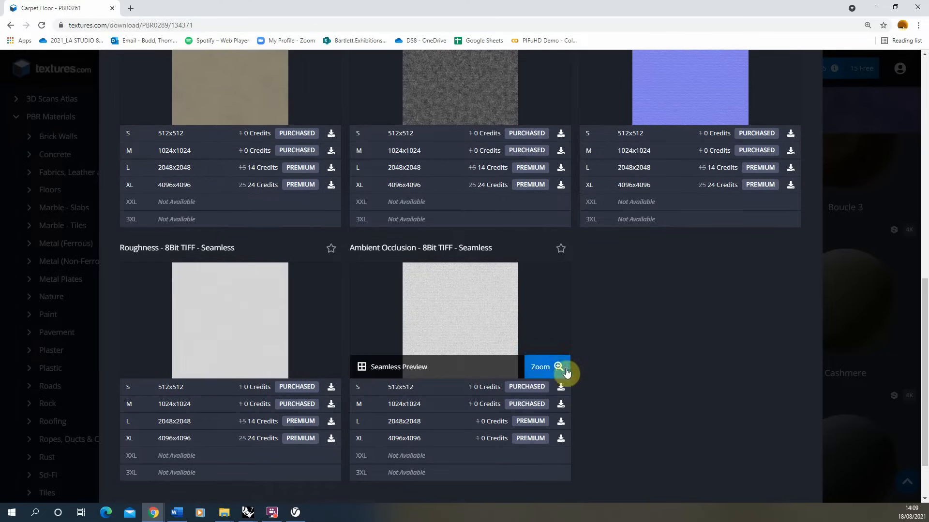
click(539, 367)
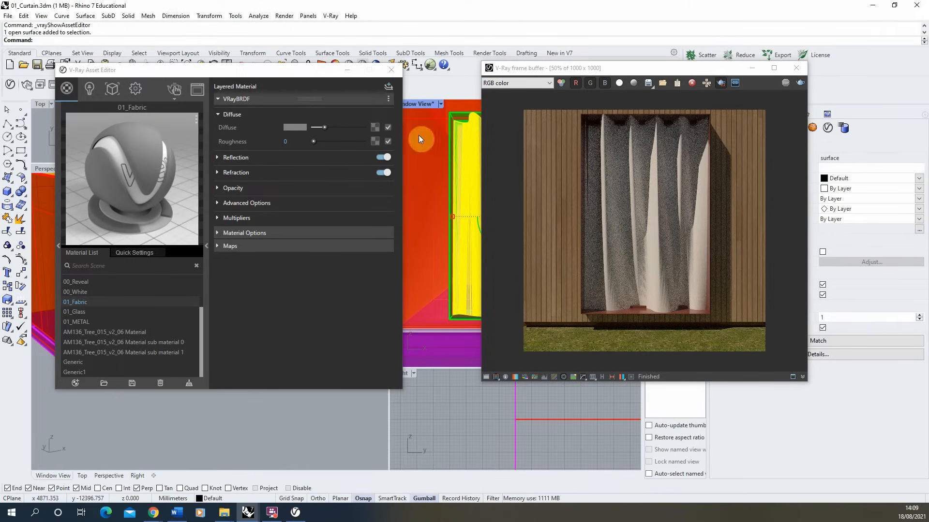
Step: Load TexturesCom_Fabric_Carpet_1K_ao as a Bitmap diffuse texture on 01_Fabric and return to the material
click(375, 128)
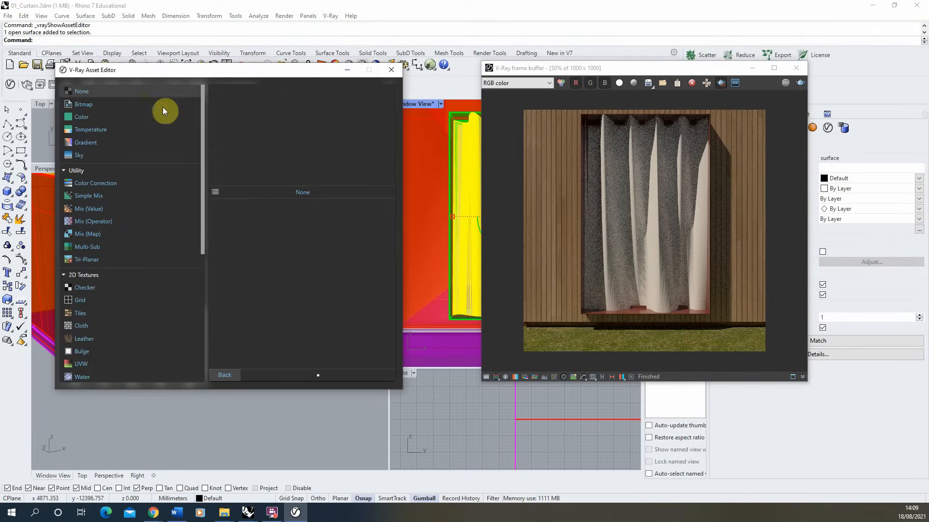
click(83, 104)
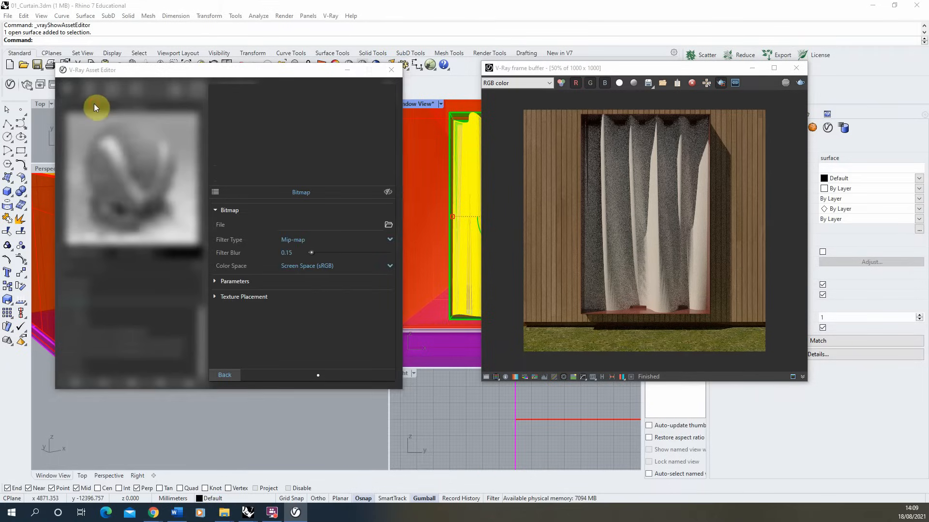
click(389, 224)
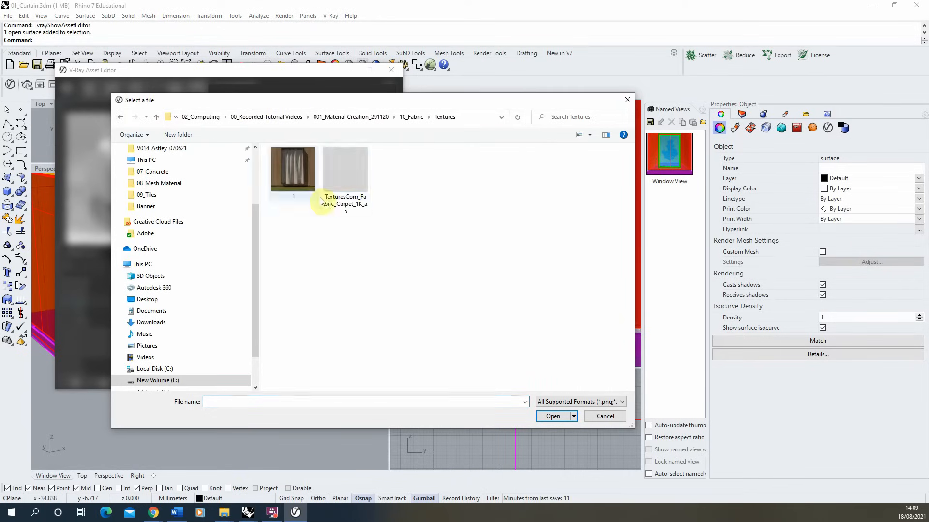
click(345, 168)
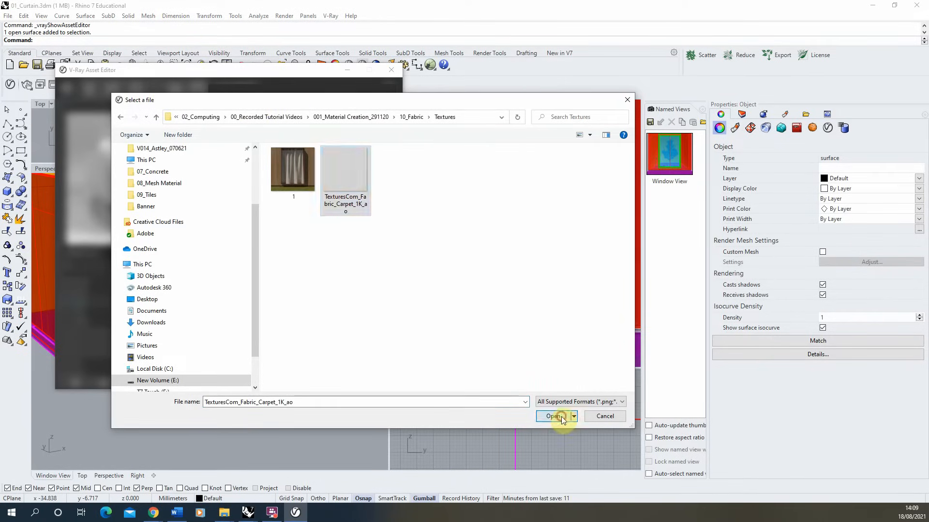
click(550, 416)
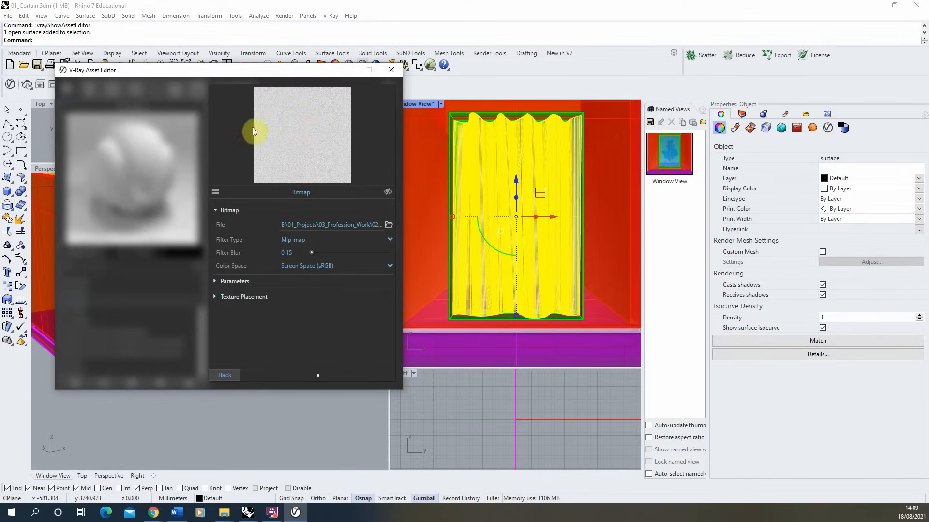
click(223, 375)
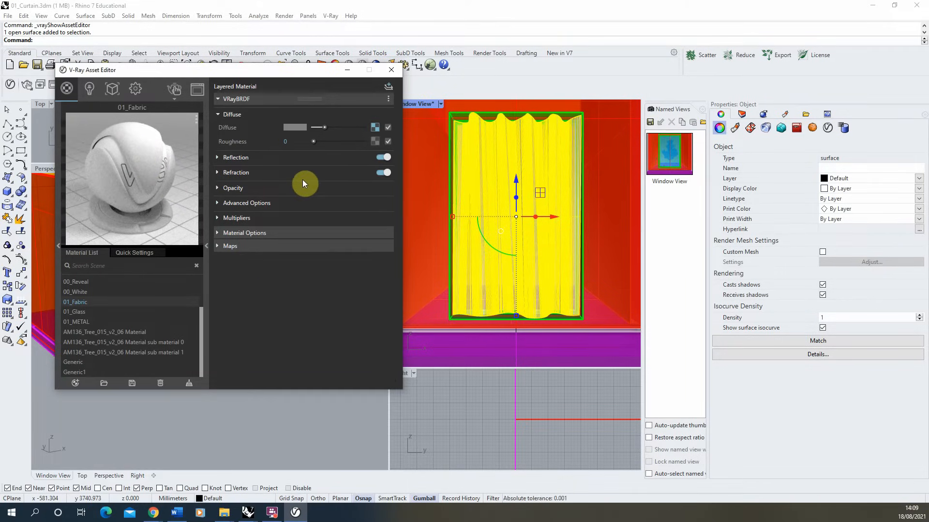
mouse_move(245, 188)
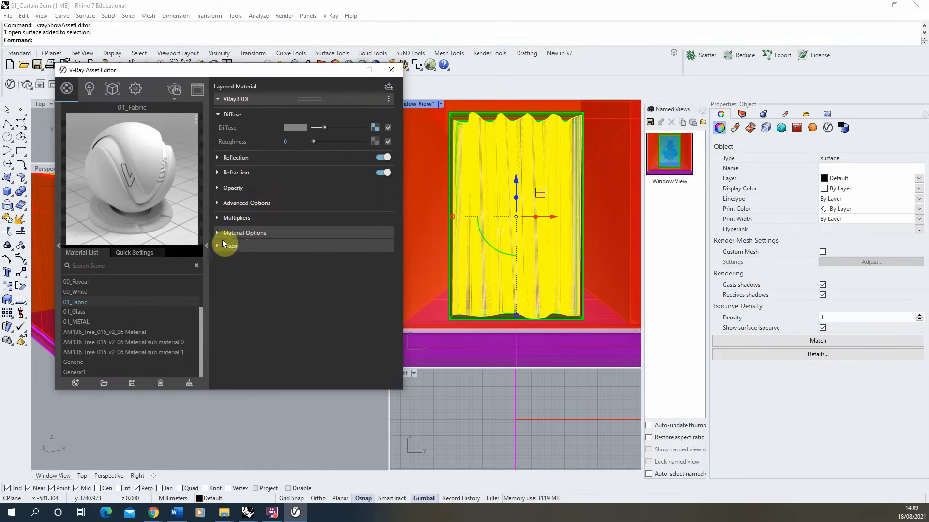
Step: Enable Bump/Normal Mapping under Maps and copy the diffuse texture for the bump slot
click(230, 246)
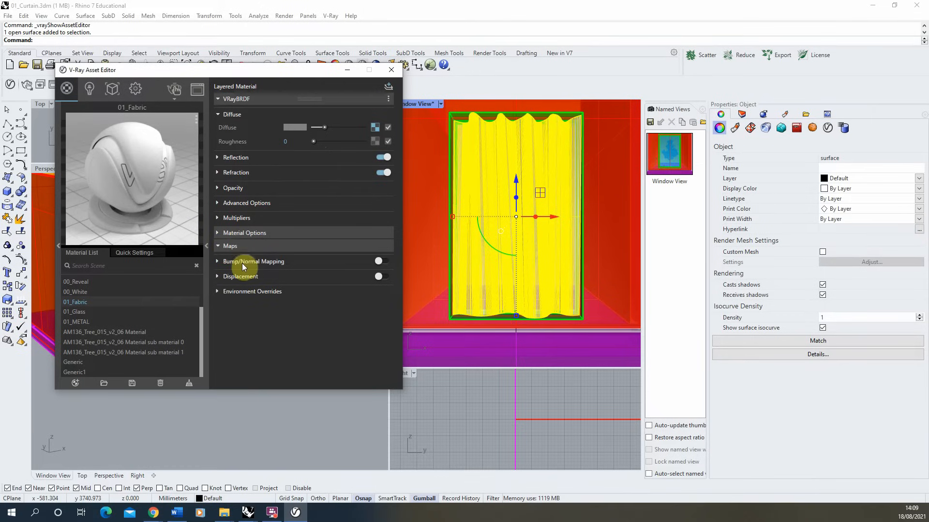
click(254, 261)
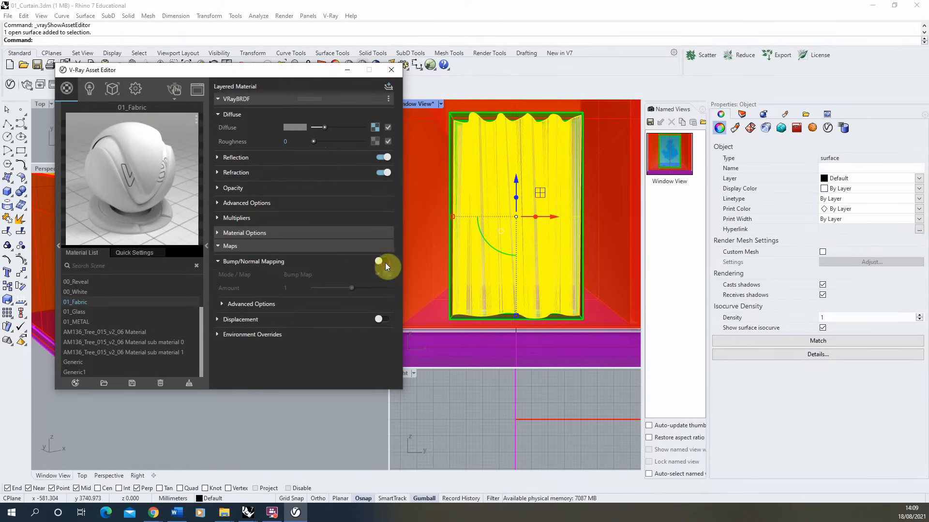
click(383, 261)
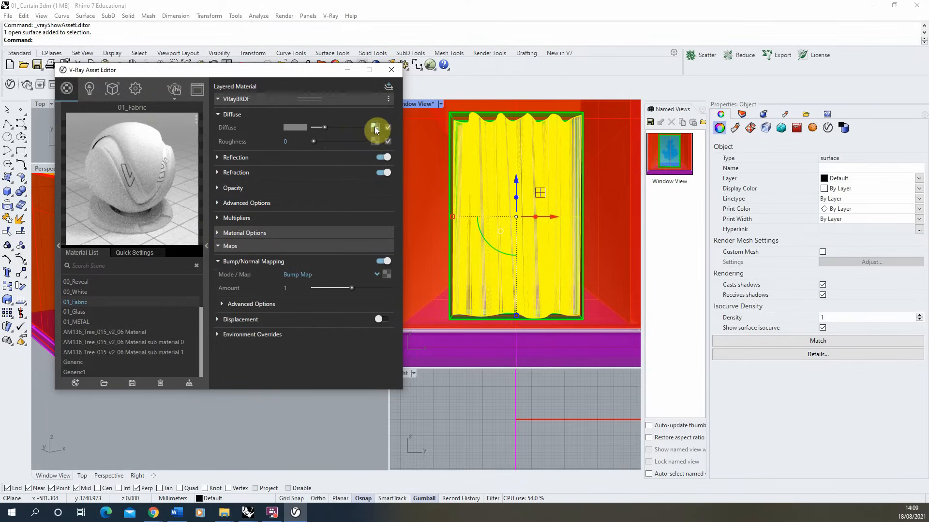
right_click(377, 128)
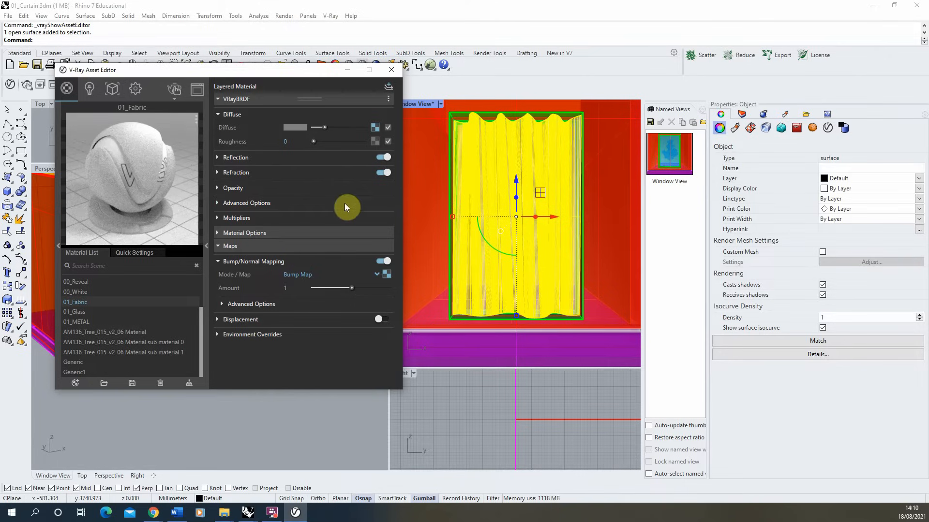
mouse_move(760, 178)
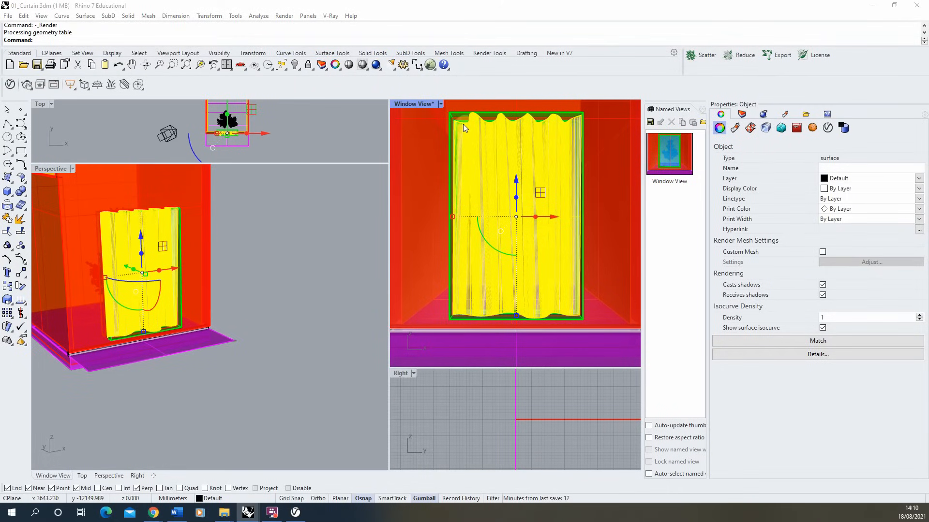
mouse_move(750, 128)
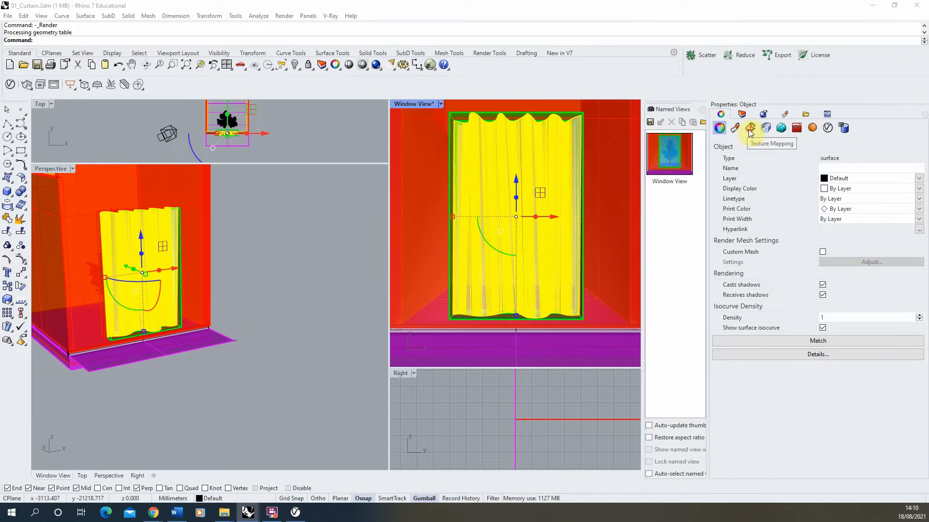
Step: Add a Box texture mapping to the curtain with XYZ size 500 on each axis
click(750, 127)
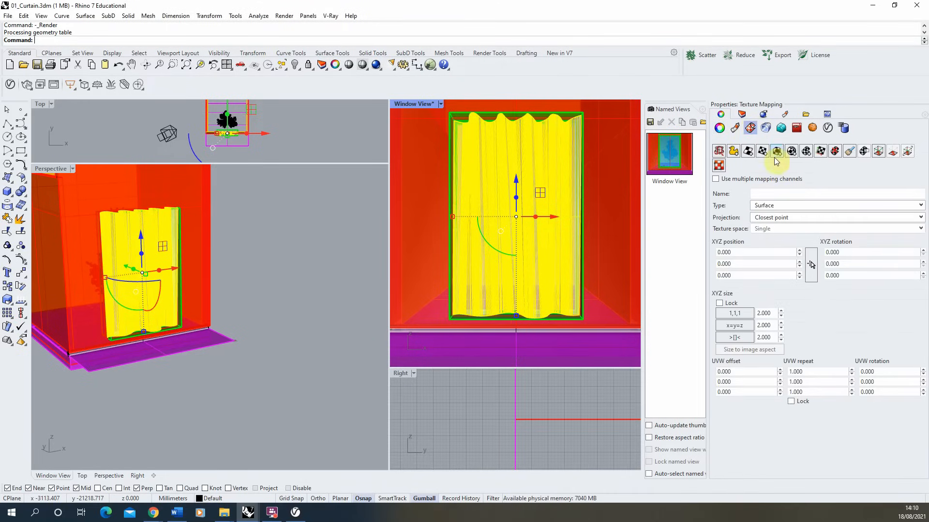
click(777, 151)
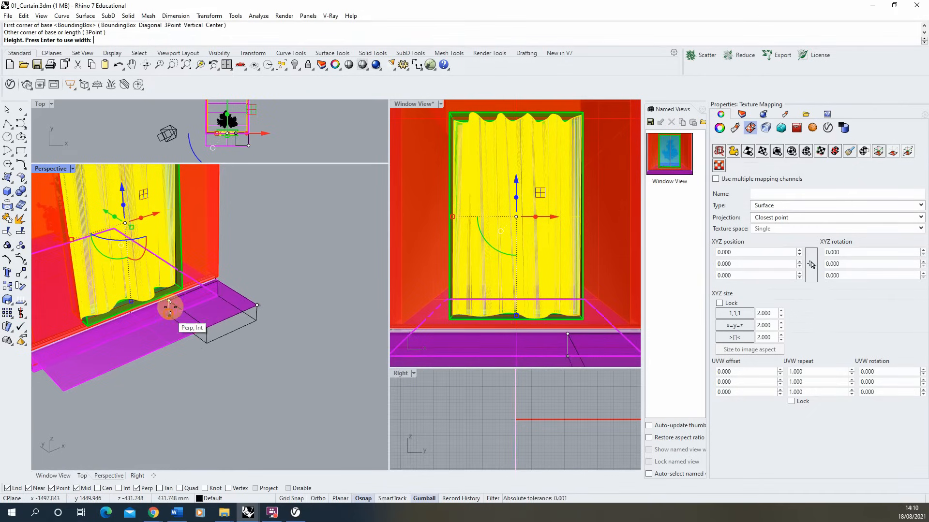
click(259, 236)
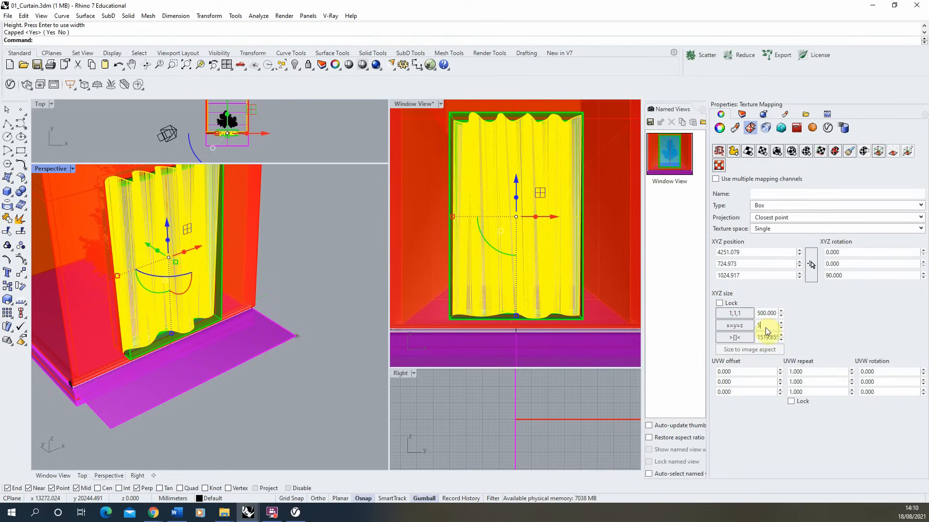
text(500.000)
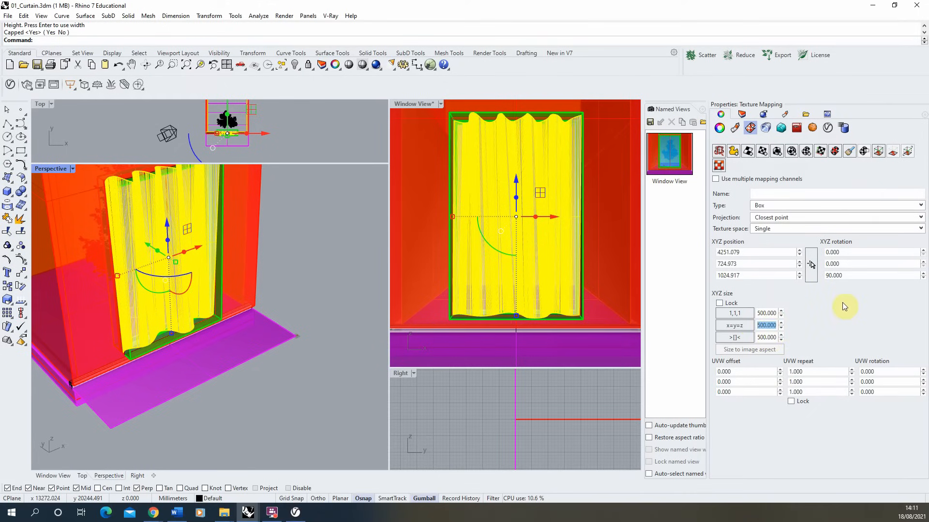
click(413, 104)
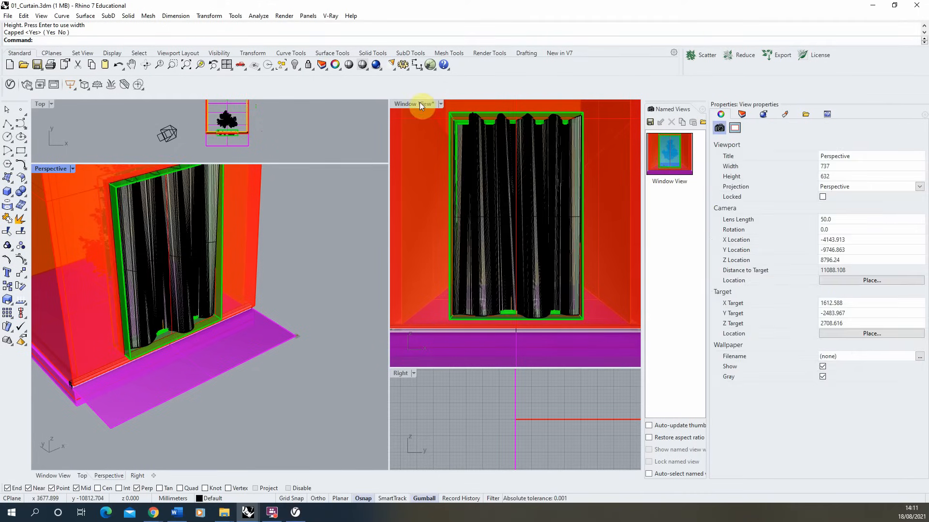
Step: Activate the Window View viewport and reopen the V-Ray Asset Editor on 01_Fabric
click(302, 513)
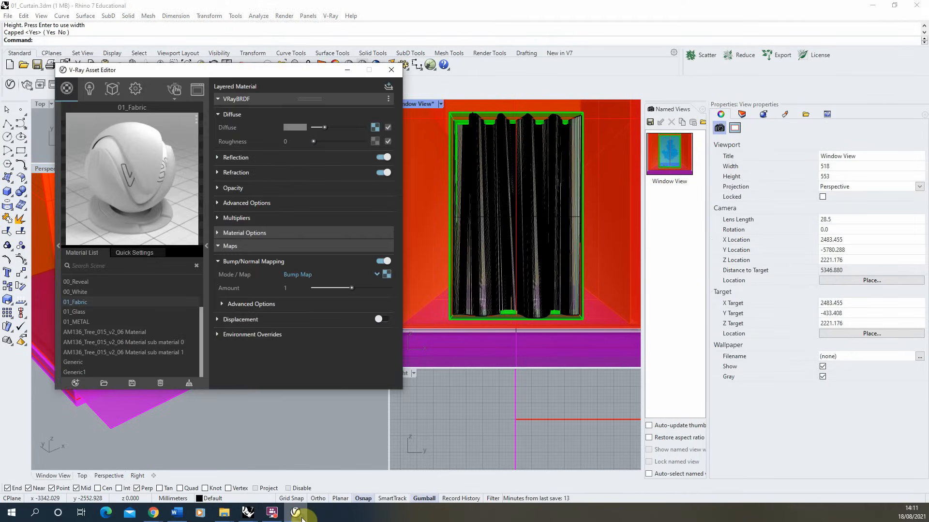
click(294, 513)
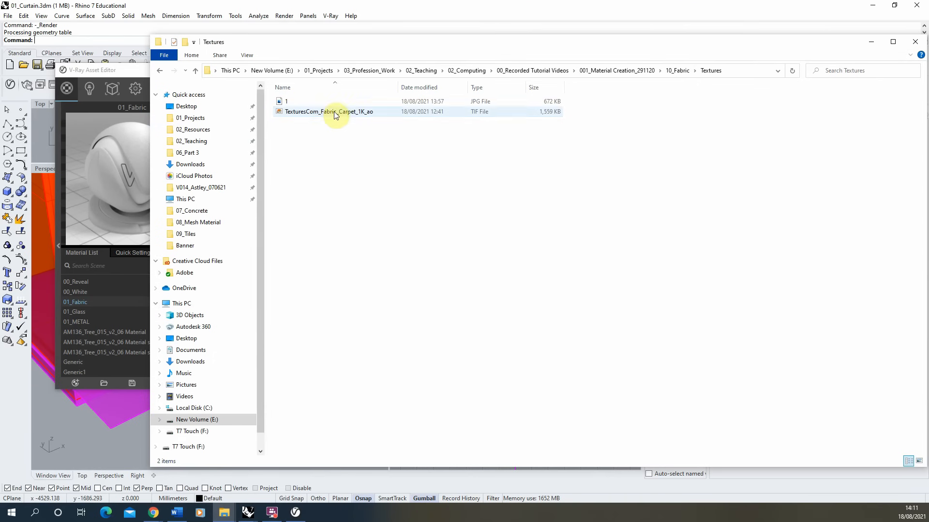
Step: Open TexturesCom_Fabric_Carpet_1K_ao.tif in Windows Photo Viewer to inspect the woven pattern
double_click(329, 111)
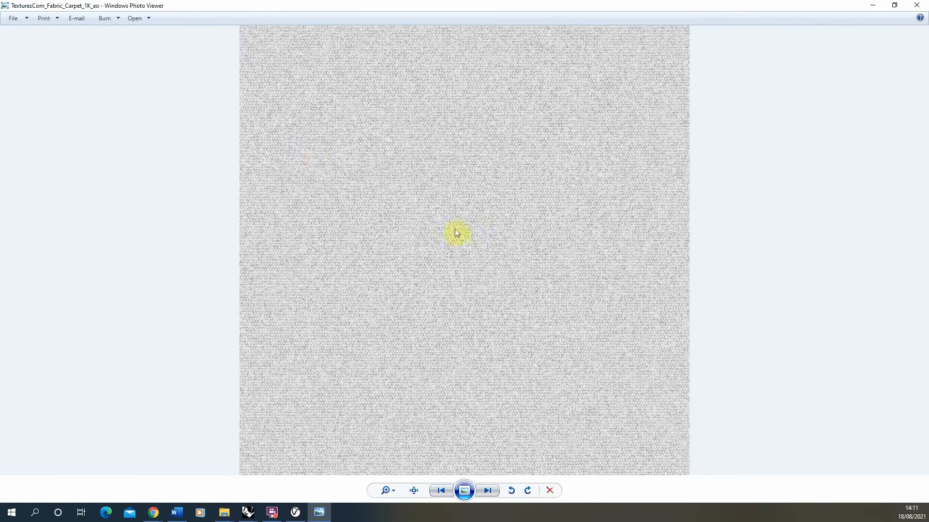
mouse_move(497, 190)
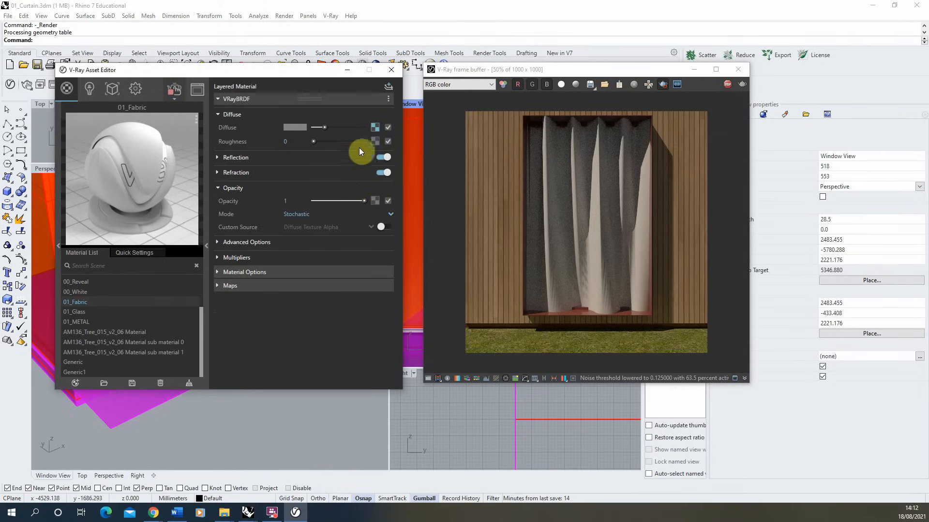
Step: Paste the copied carpet texture into the Opacity slot of 01_Fabric
right_click(374, 128)
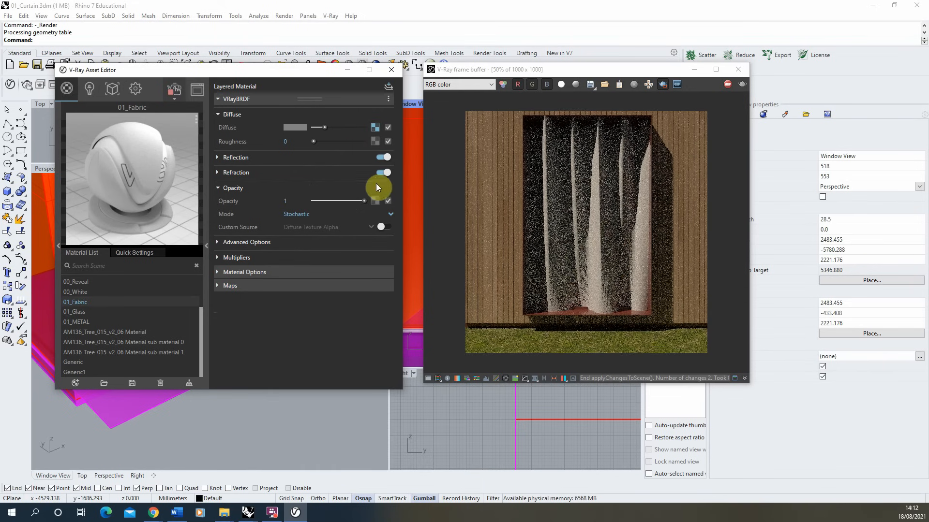
click(383, 172)
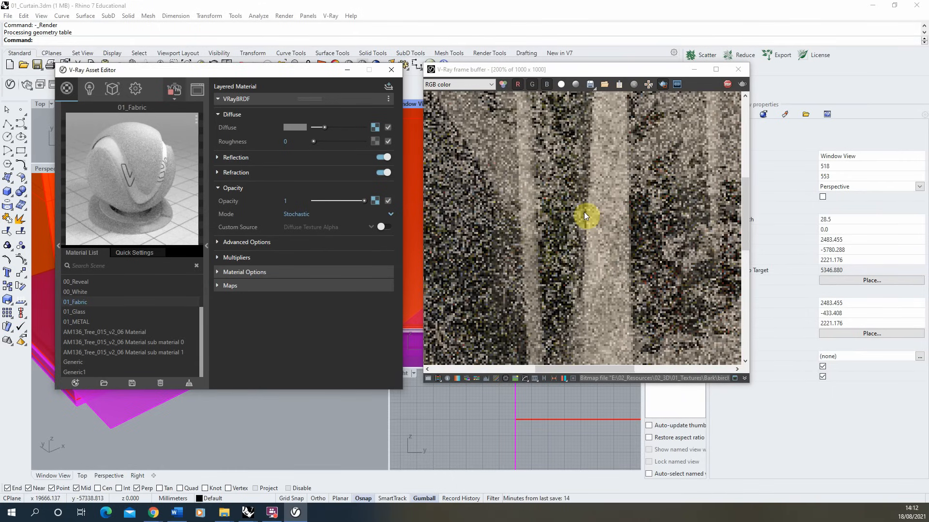
mouse_move(566, 273)
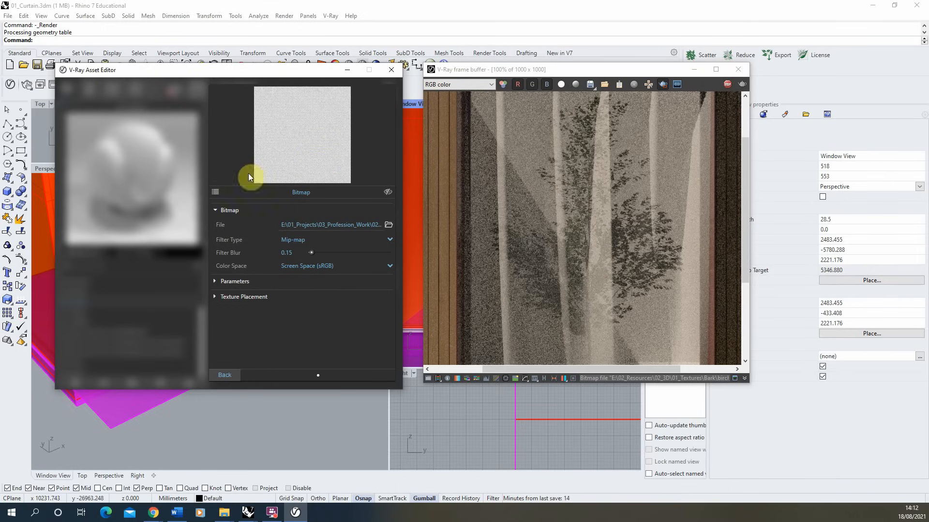
Step: Raise the opacity bitmap's Color Offset to grey under Color Manipulation, then go back to 01_Fabric
click(235, 280)
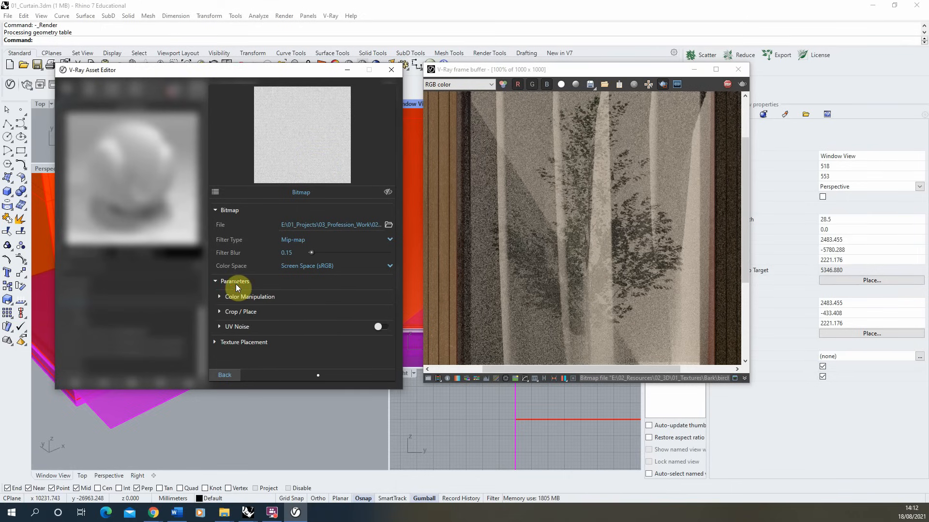
click(250, 296)
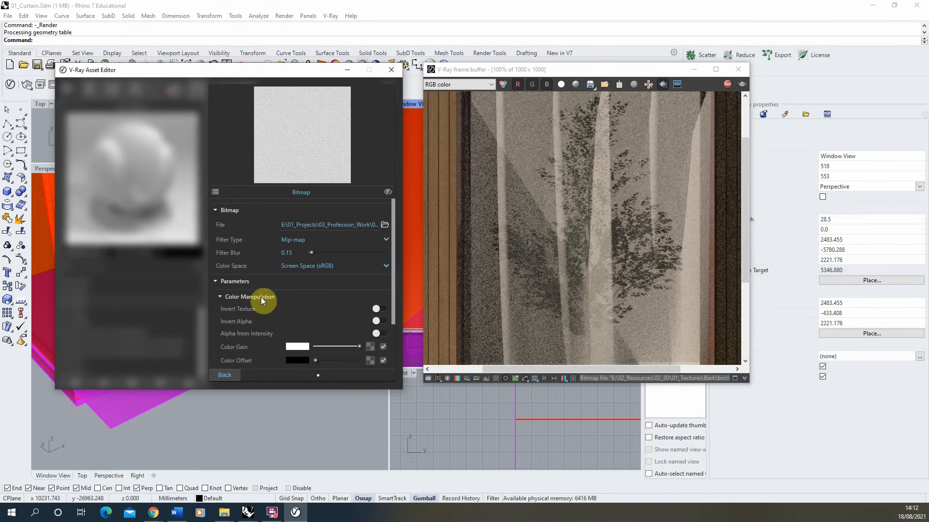
scroll(down, 3)
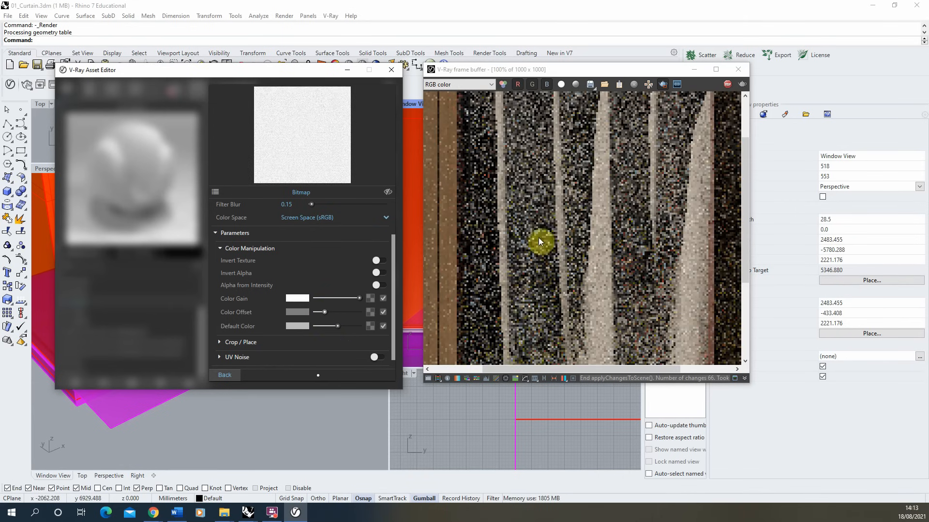
mouse_move(727, 196)
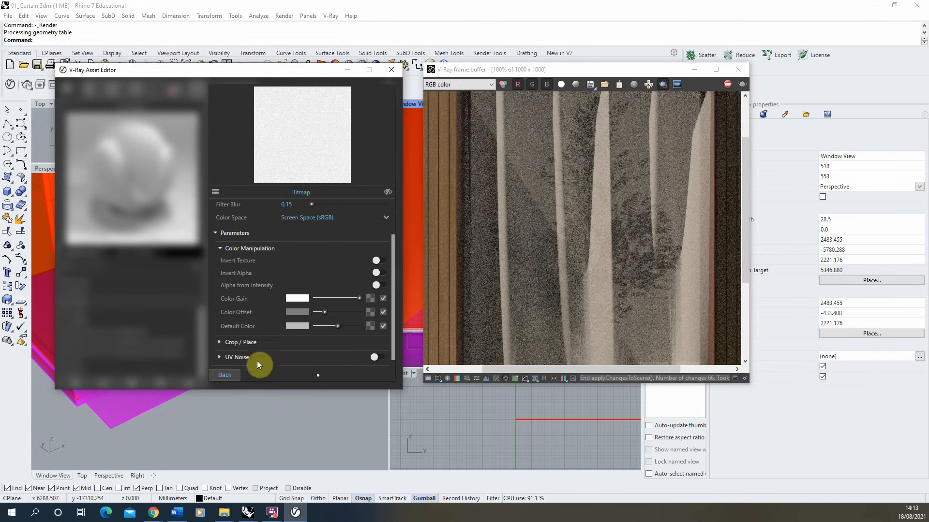
click(223, 375)
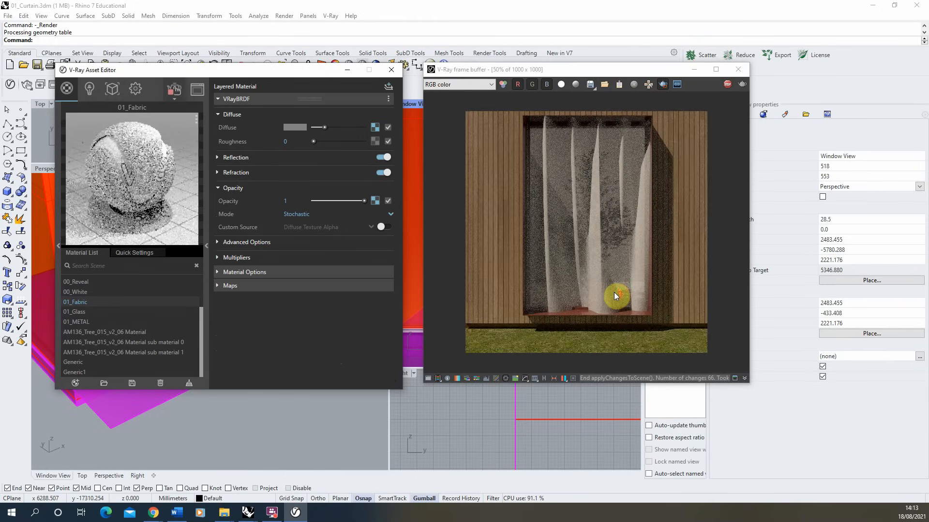